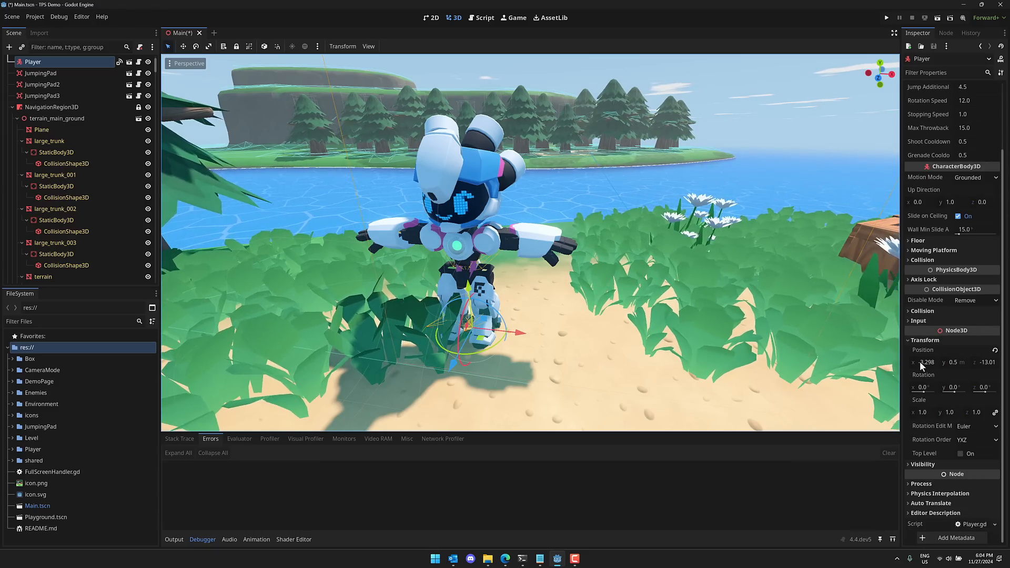
mouse_move(922, 349)
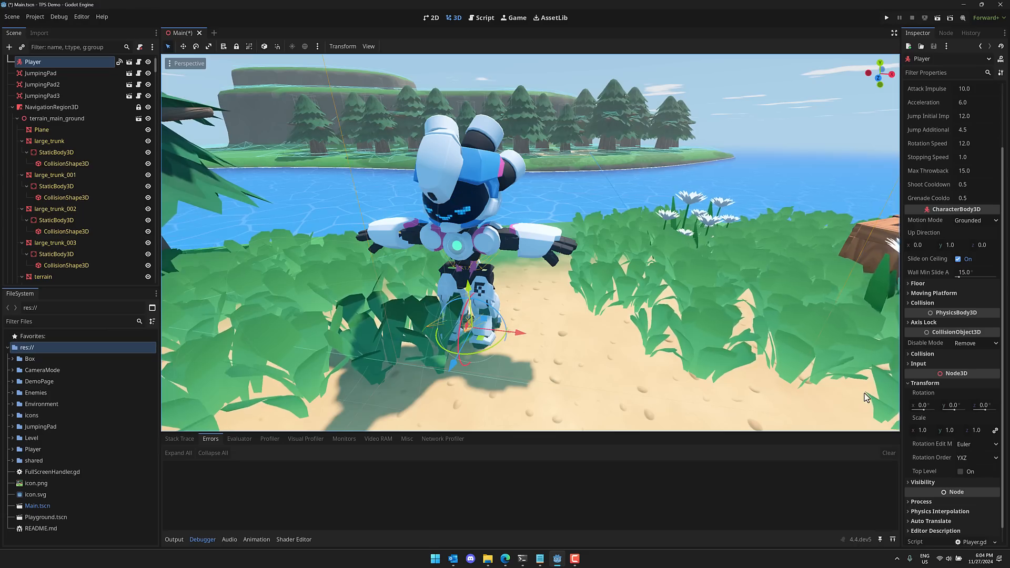
- Mark the Player's Position and Scale properties as favourites in the Inspector
right_click(953, 417)
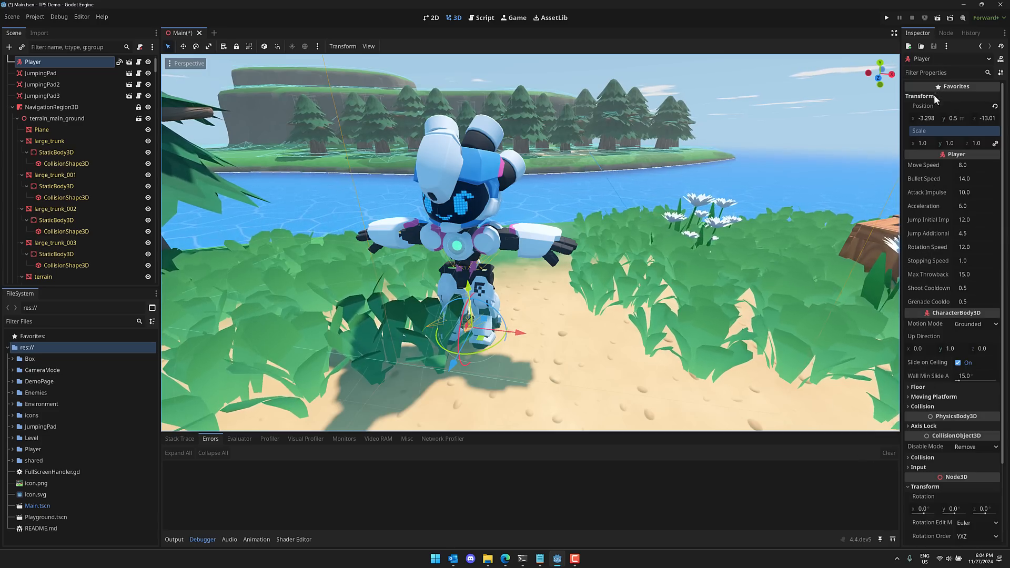
mouse_move(919, 131)
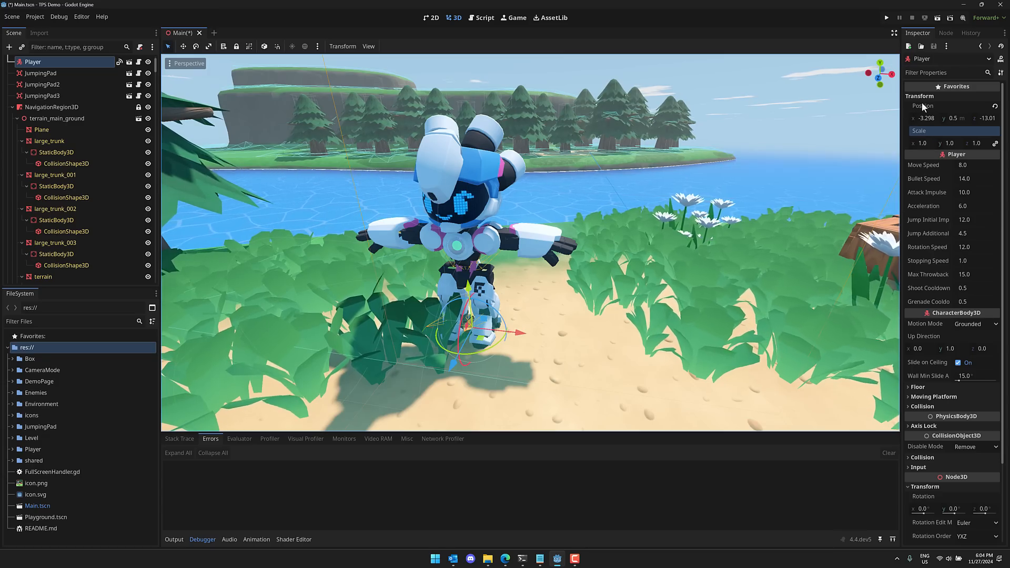
right_click(937, 131)
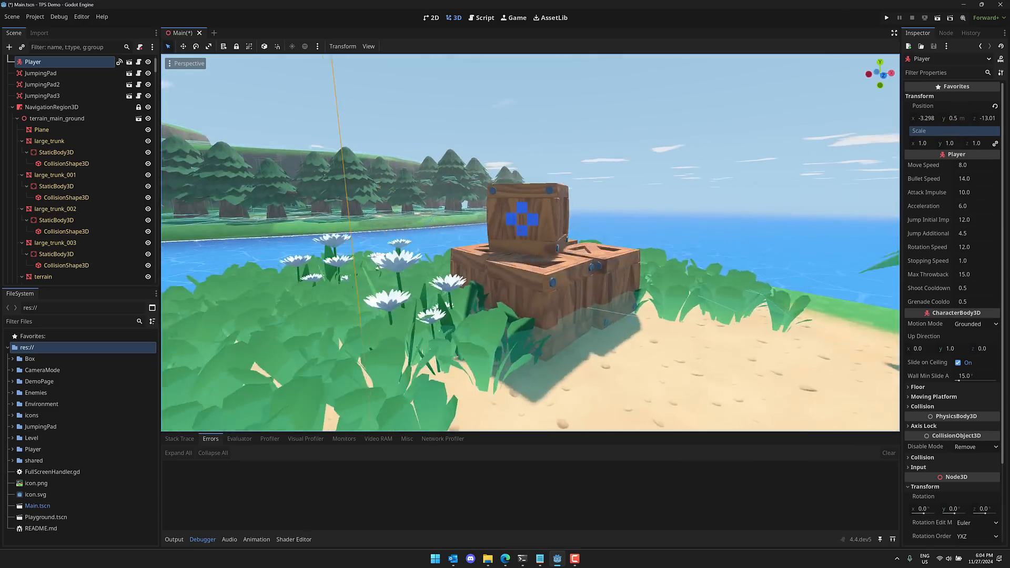
- Select the top crate Box23 and filter Editor Settings shortcuts by Shift+G
click(515, 206)
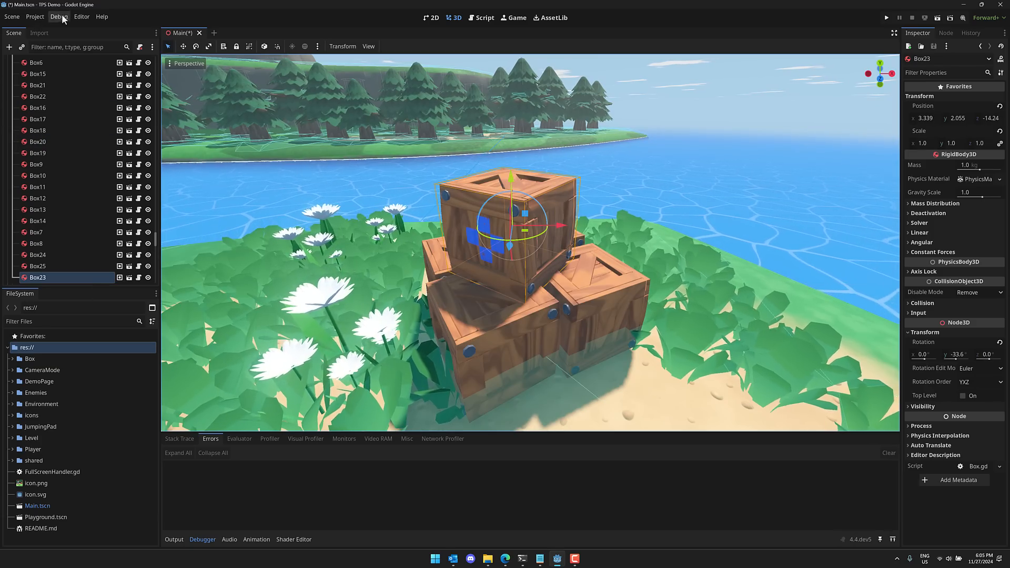
click(81, 16)
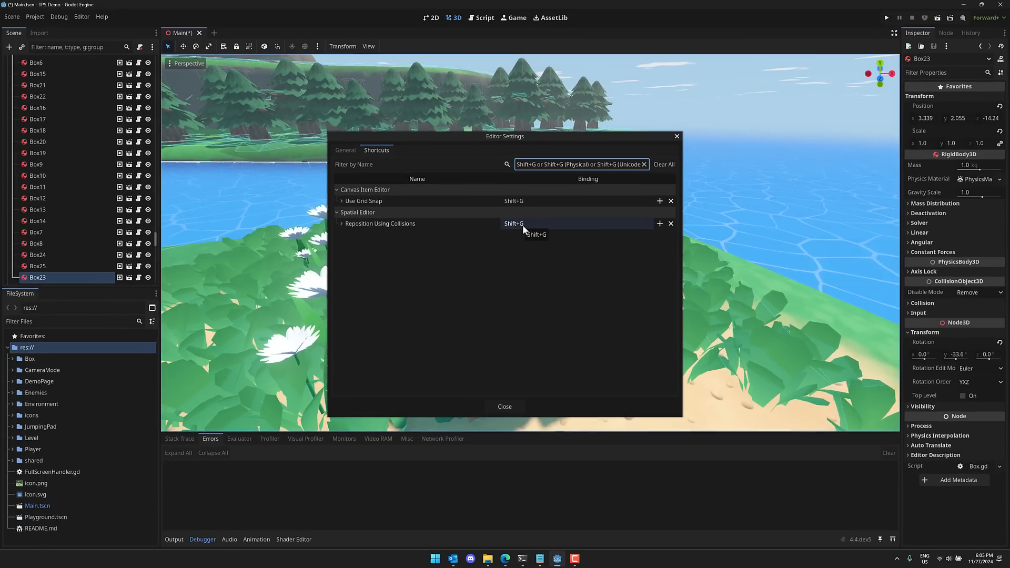
- Close Editor Settings and reposition Box23 onto the crate stack using collisions
click(504, 406)
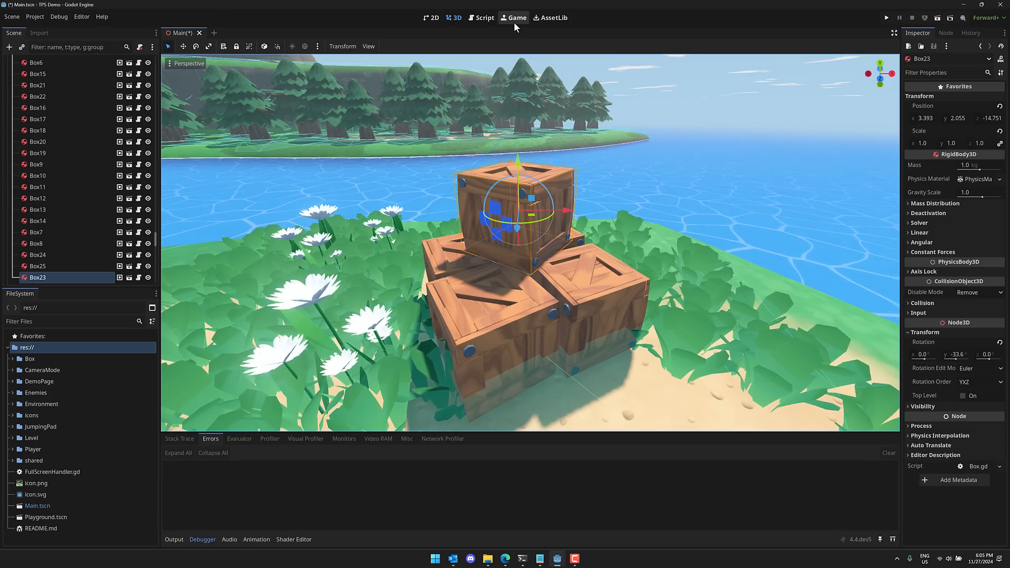
- Switch to the Game view and enable the window's Always on Top project setting
click(513, 18)
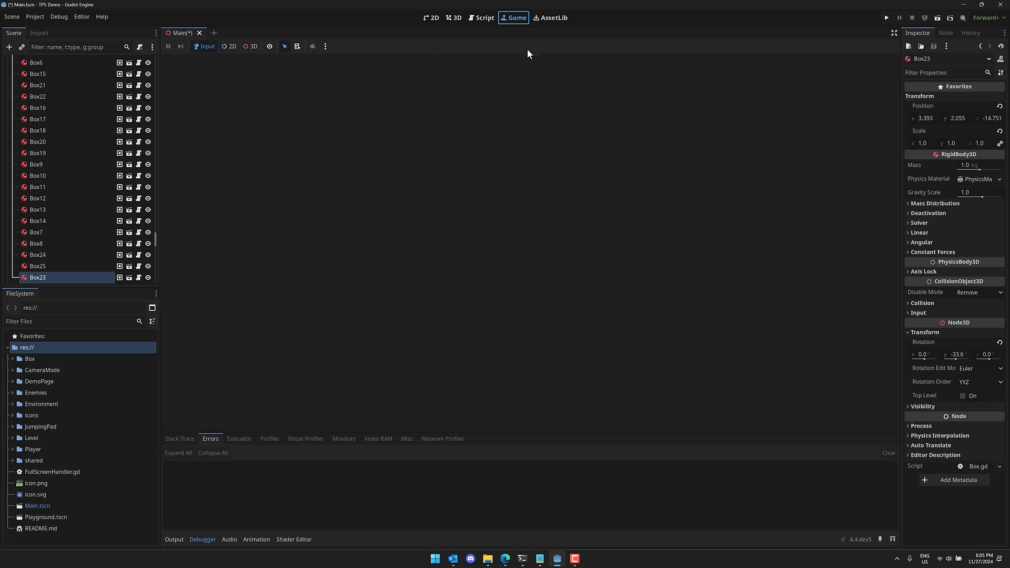
mouse_move(512, 18)
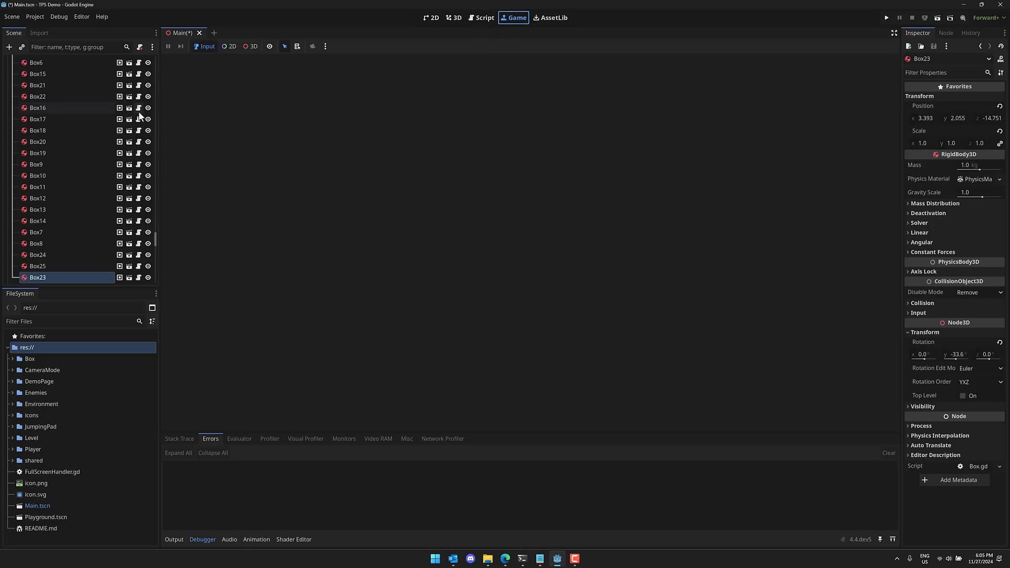
mouse_move(309, 34)
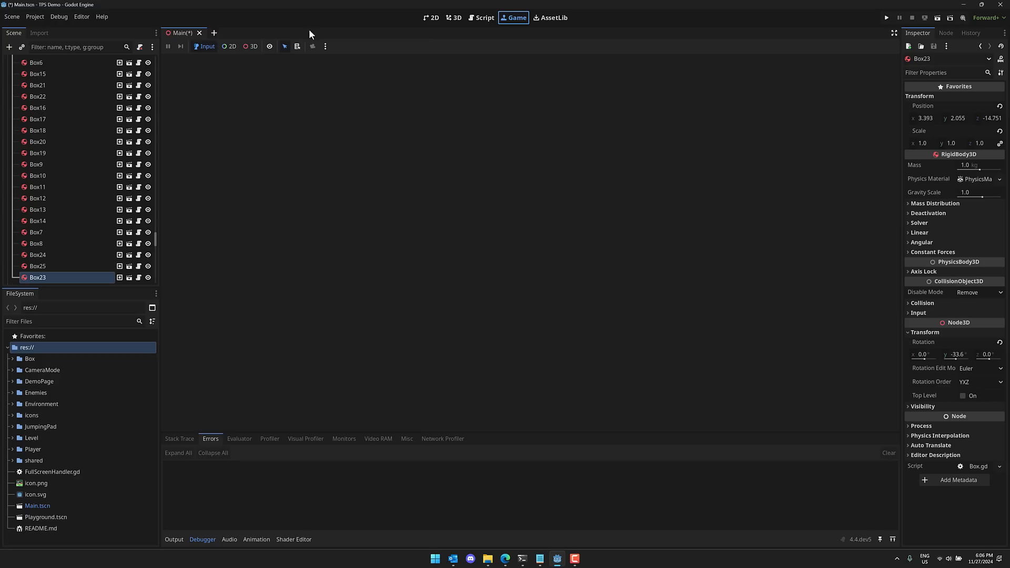
mouse_move(34, 16)
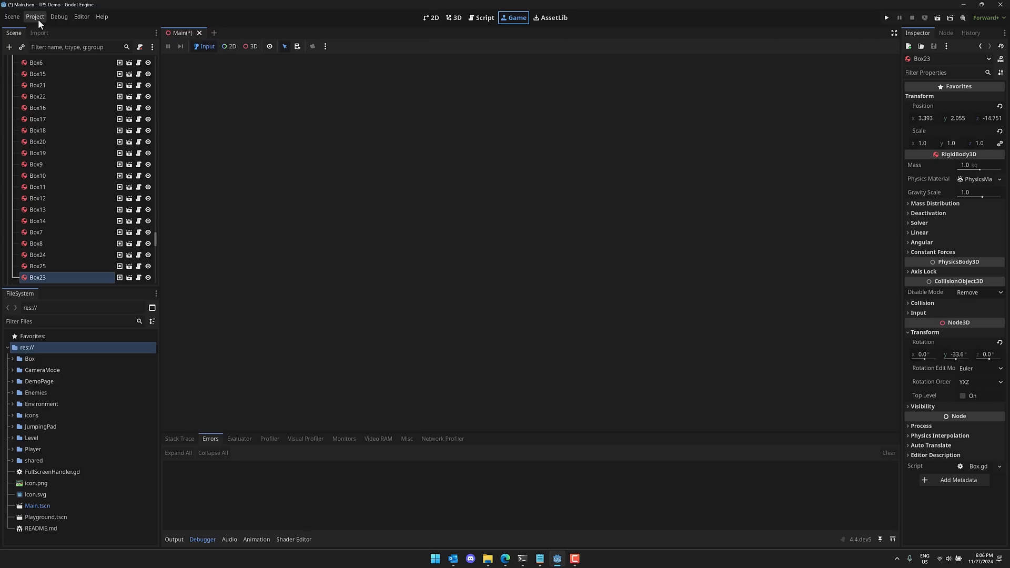
click(34, 16)
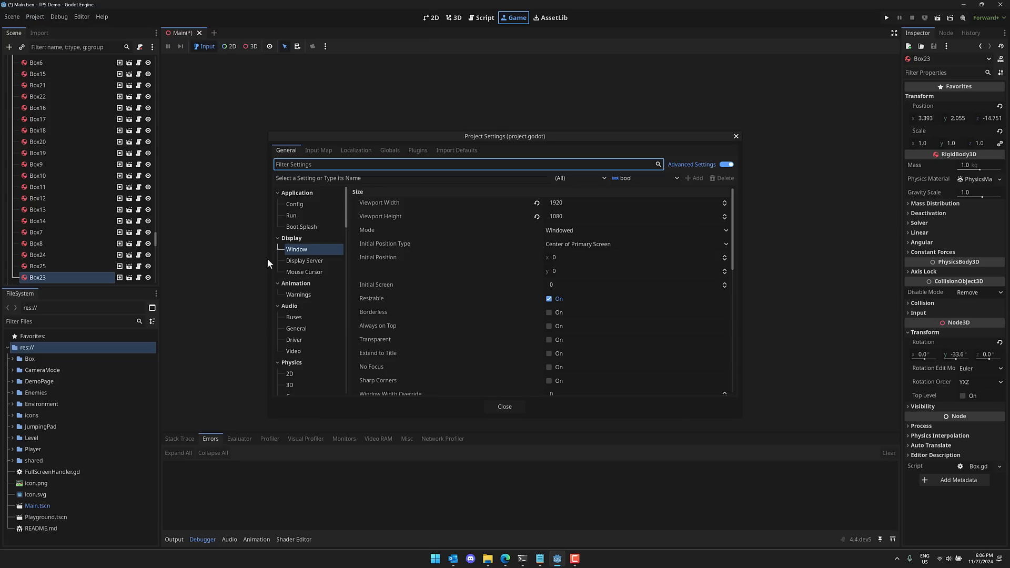
mouse_move(296, 249)
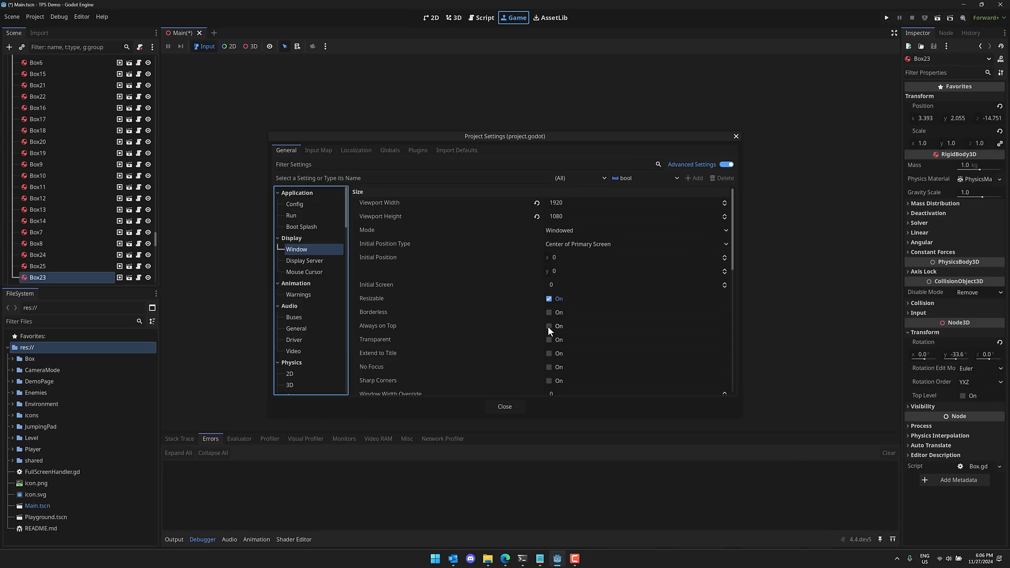
click(549, 326)
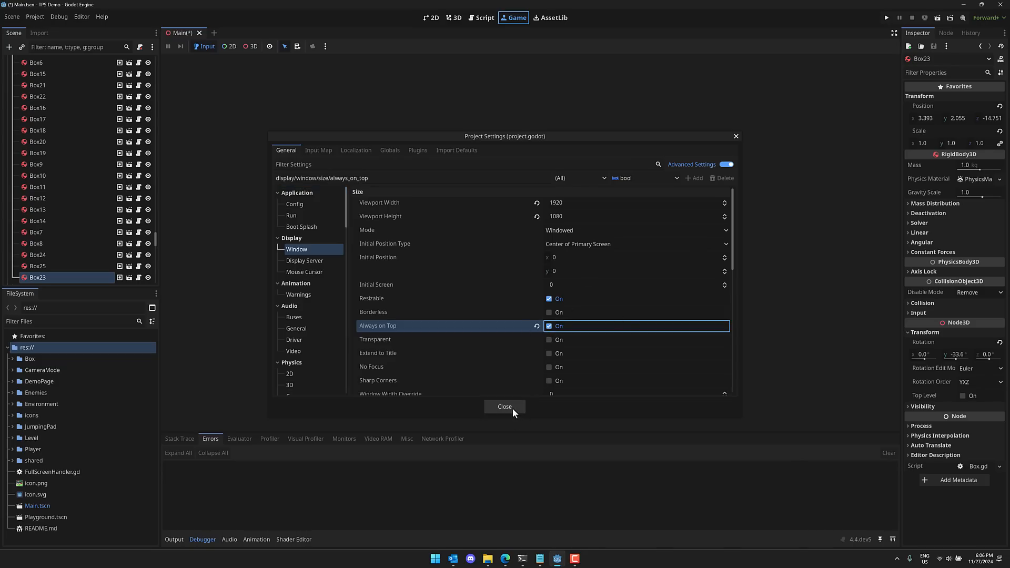
click(504, 406)
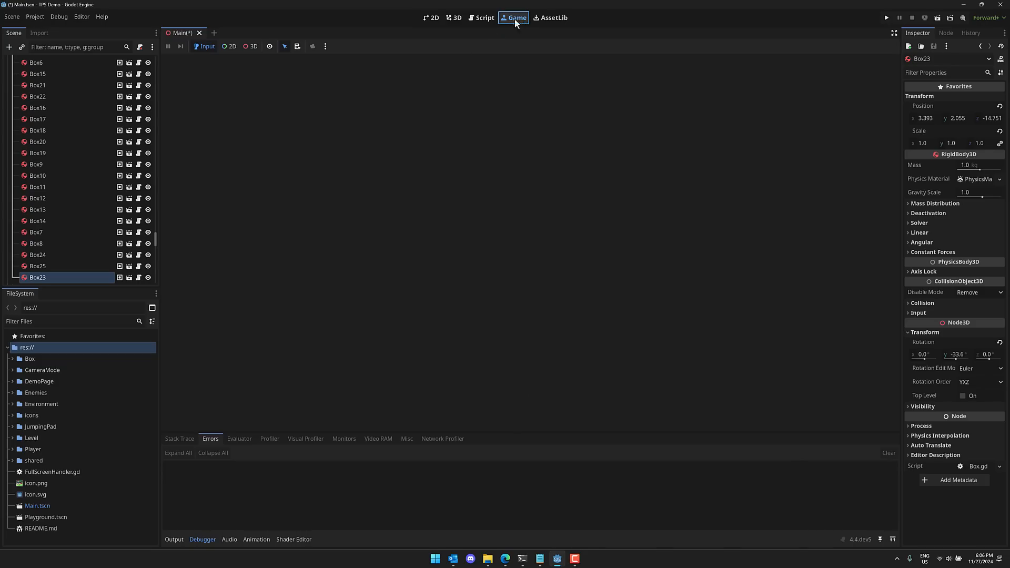
- Run the TPS demo, resume from its menu and continue past the Player.gd breakpoint
click(885, 18)
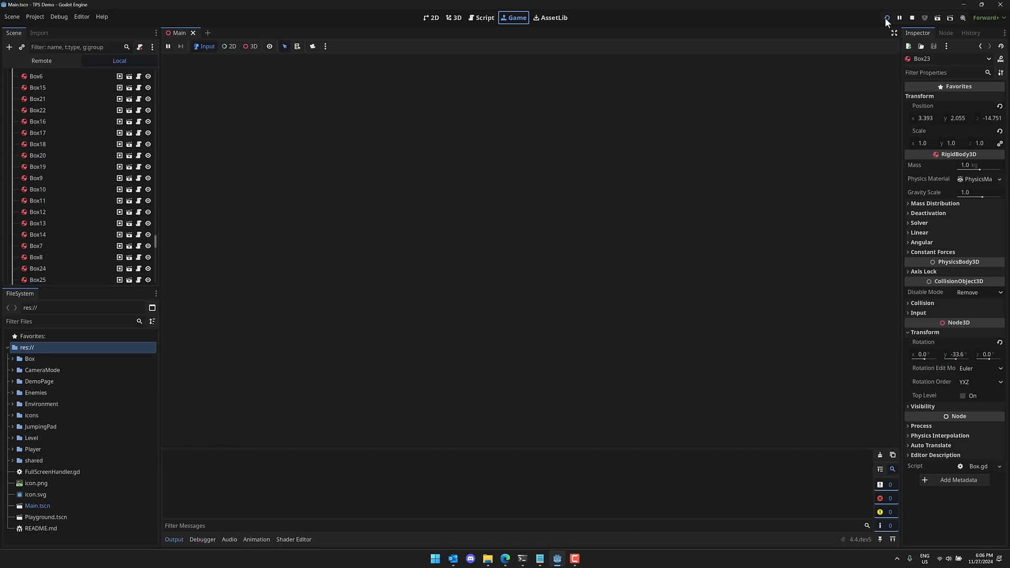
click(886, 18)
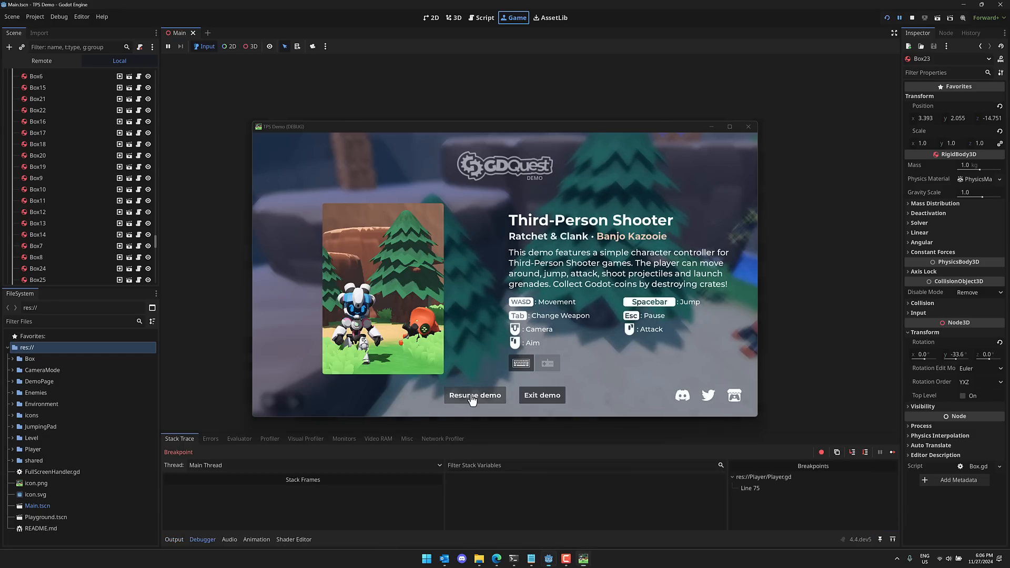
click(484, 18)
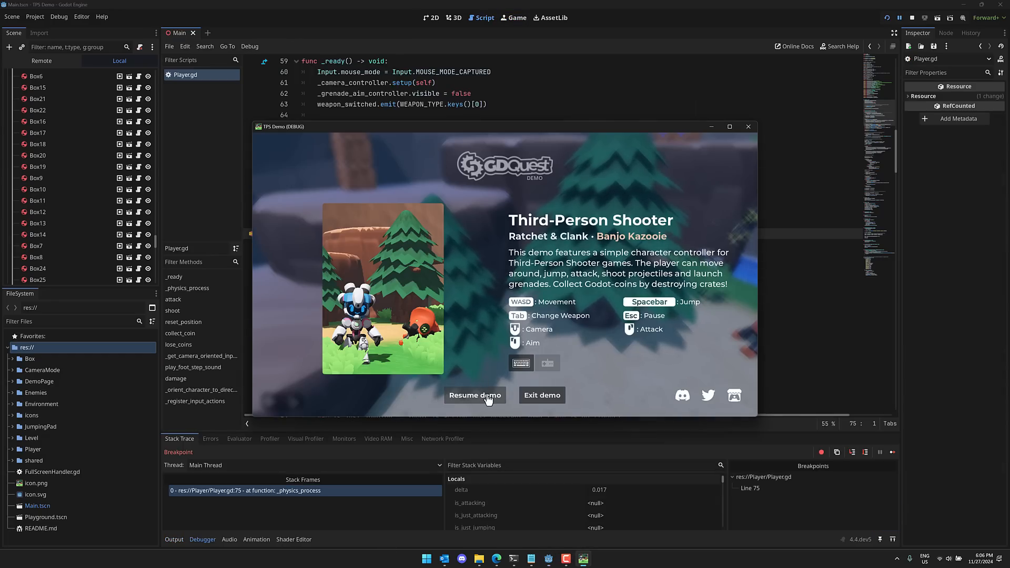
mouse_move(419, 313)
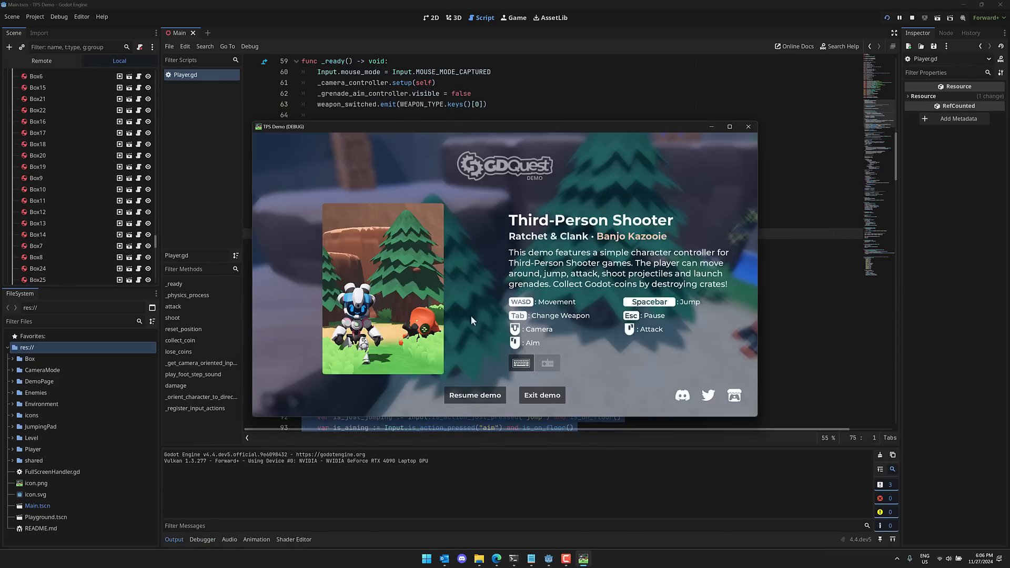
click(474, 394)
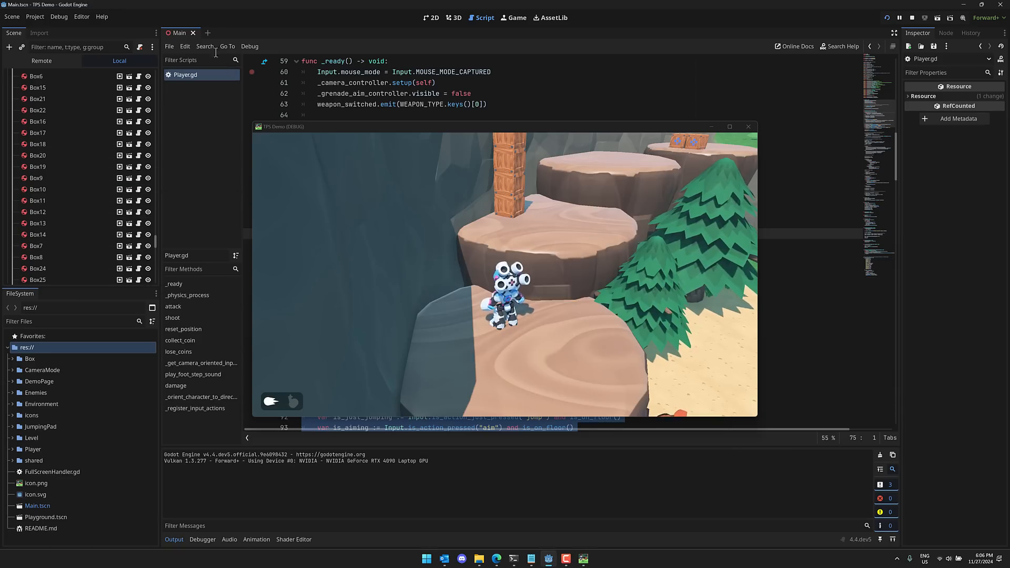
click(514, 18)
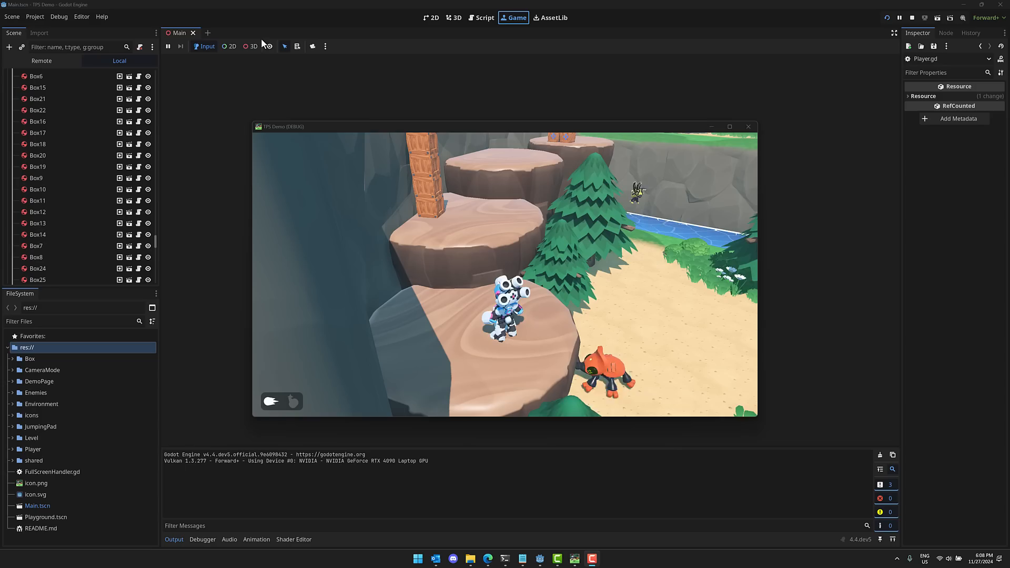
mouse_move(252, 45)
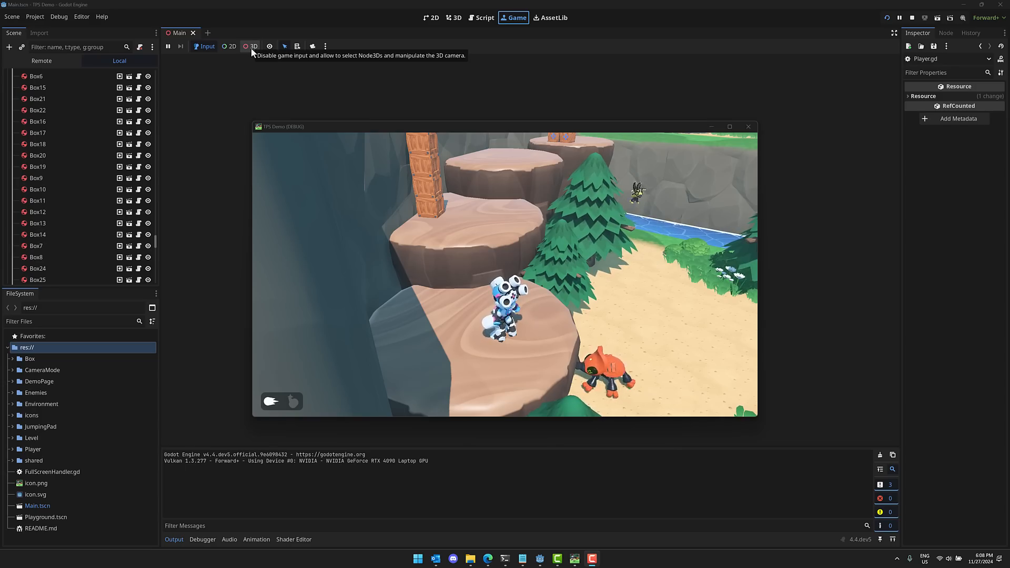
mouse_move(206, 46)
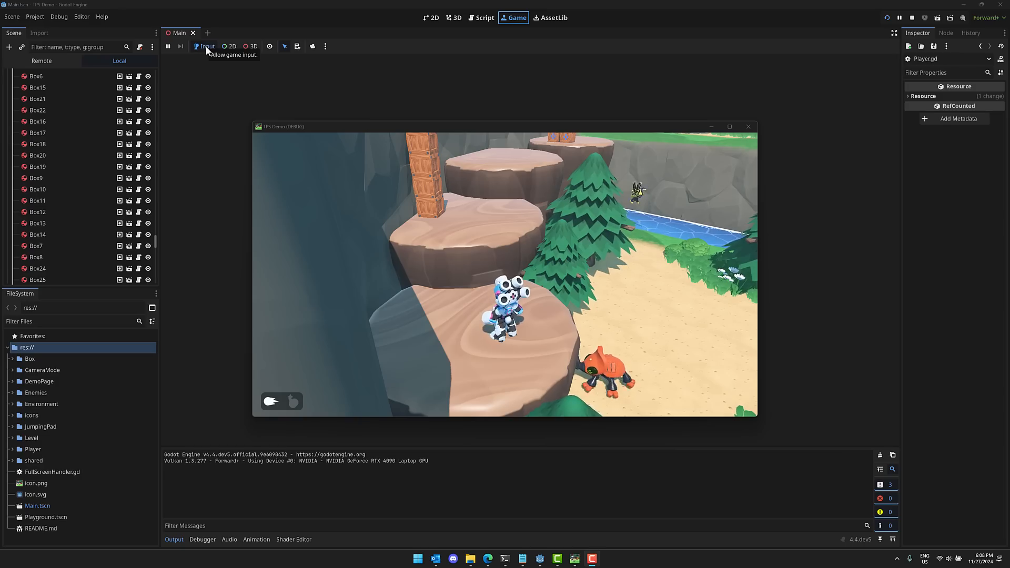
- Enable 3D node picking in the running game and inspect the red enemy's remote mesh
click(251, 47)
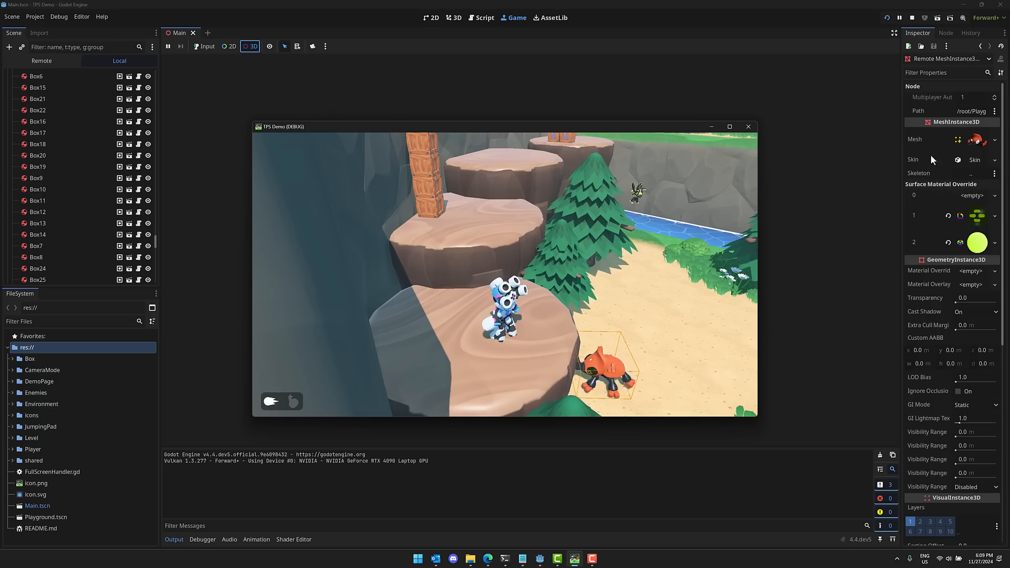
scroll(down, 3)
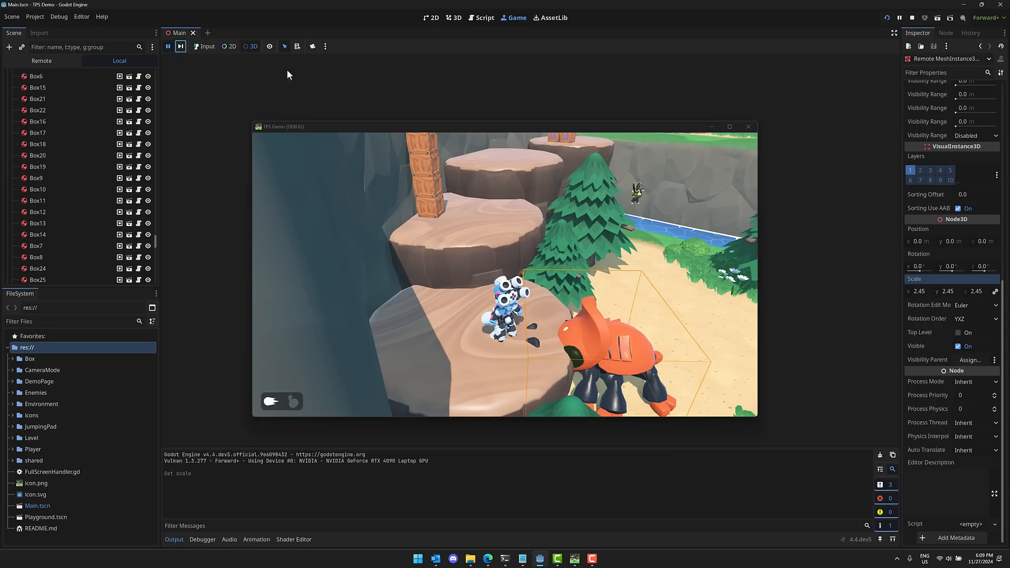
- Give input control back to the running game after reading the mesh's 2.45 scale
click(203, 45)
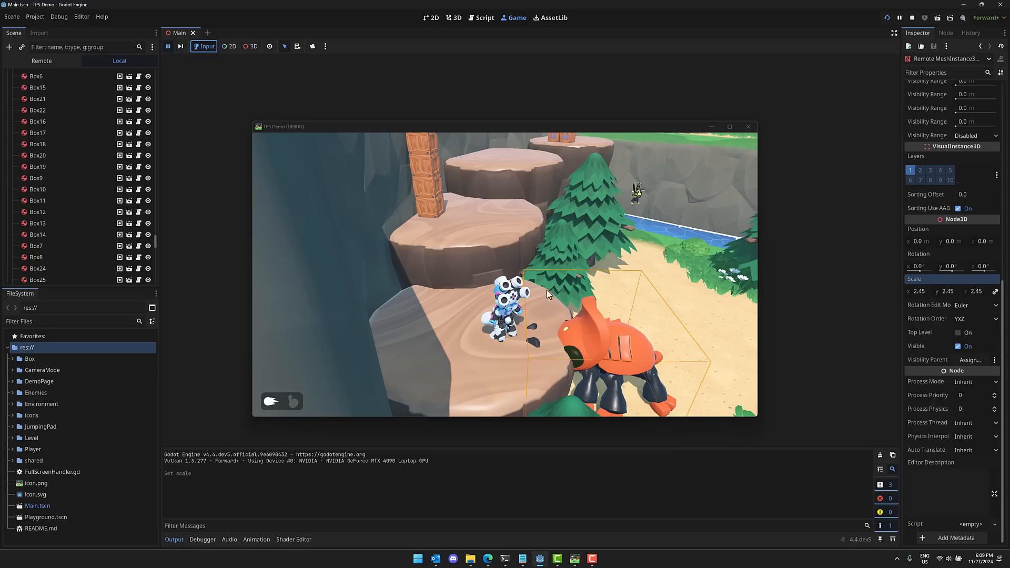
mouse_move(465, 317)
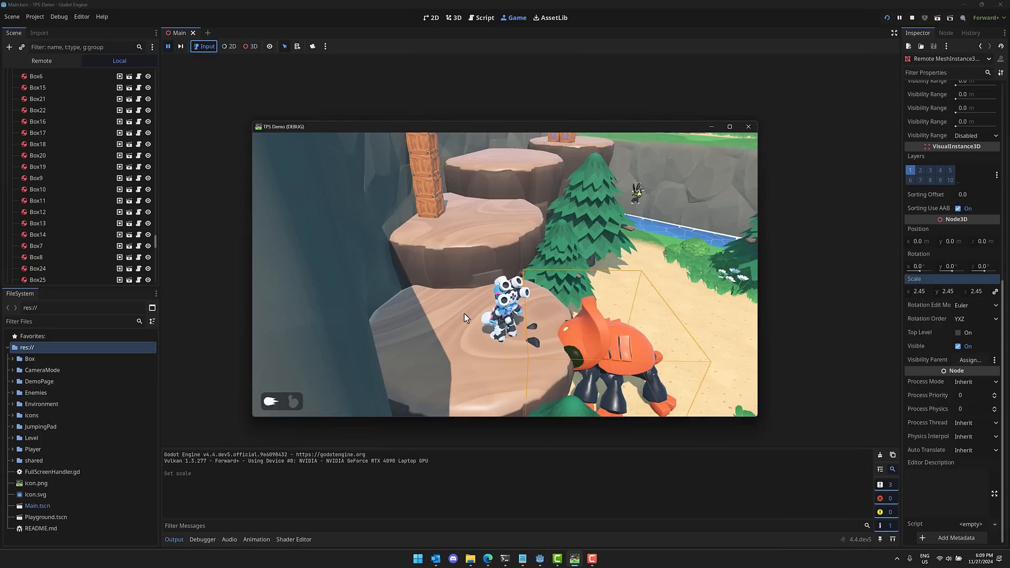
mouse_move(460, 263)
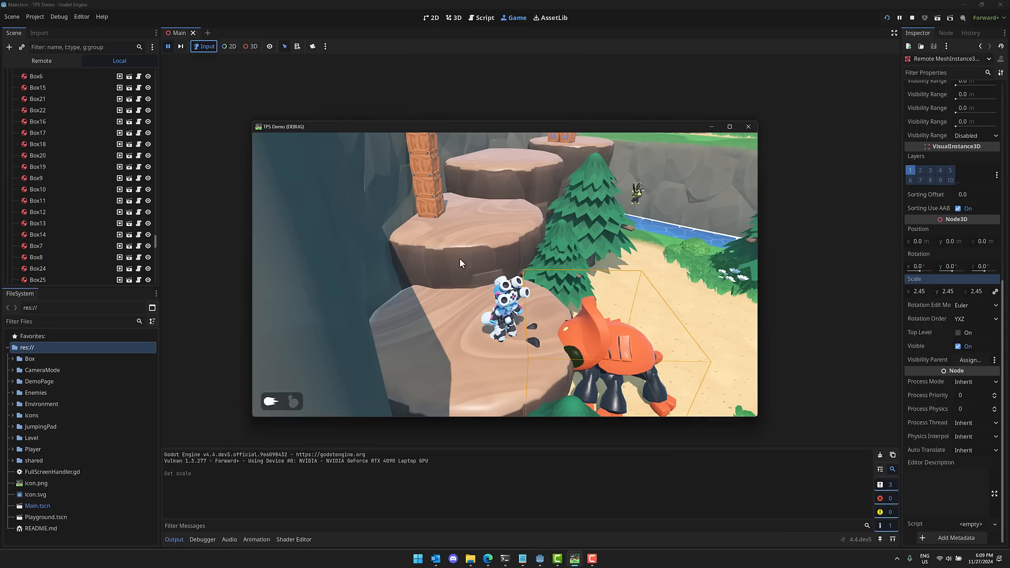
mouse_move(889, 30)
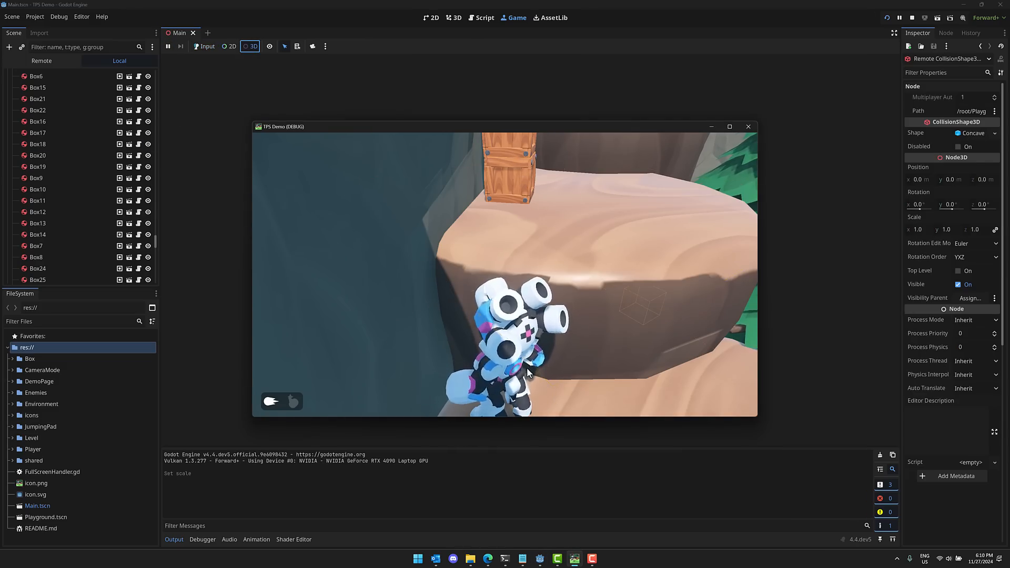
- Inspect the player's mesh and a crate in-game, then switch to 2D element picking
click(503, 334)
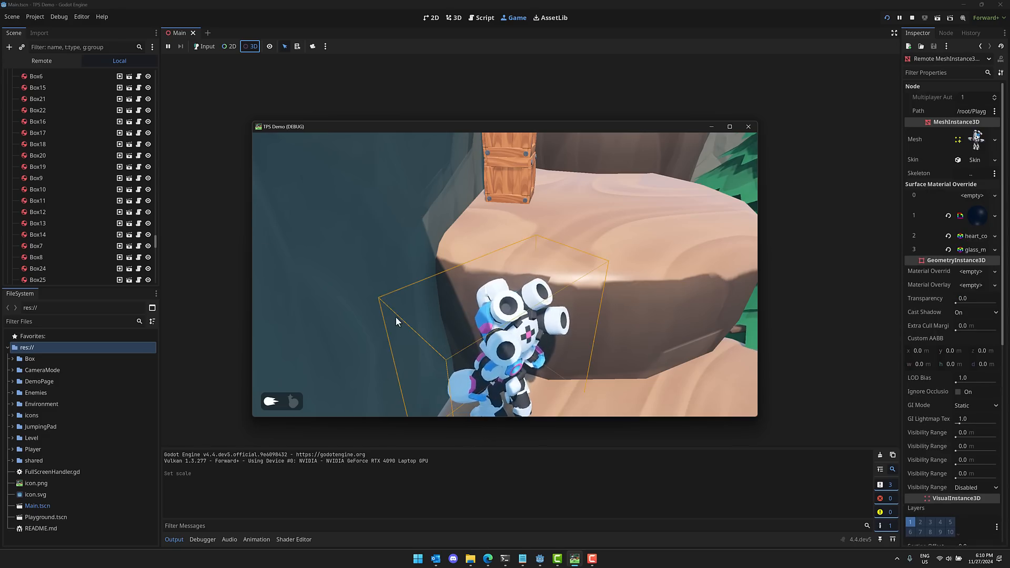
click(313, 46)
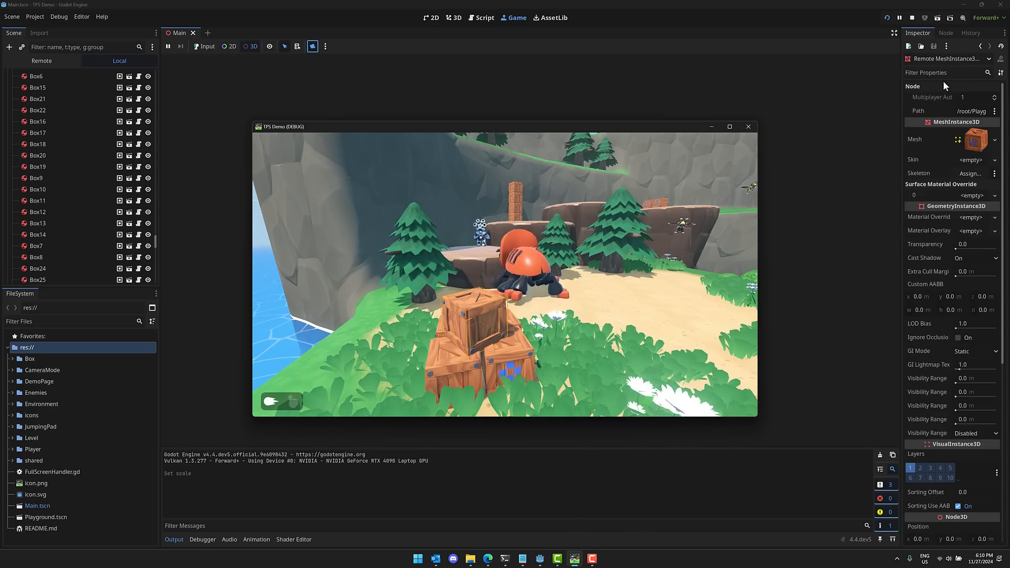
click(229, 45)
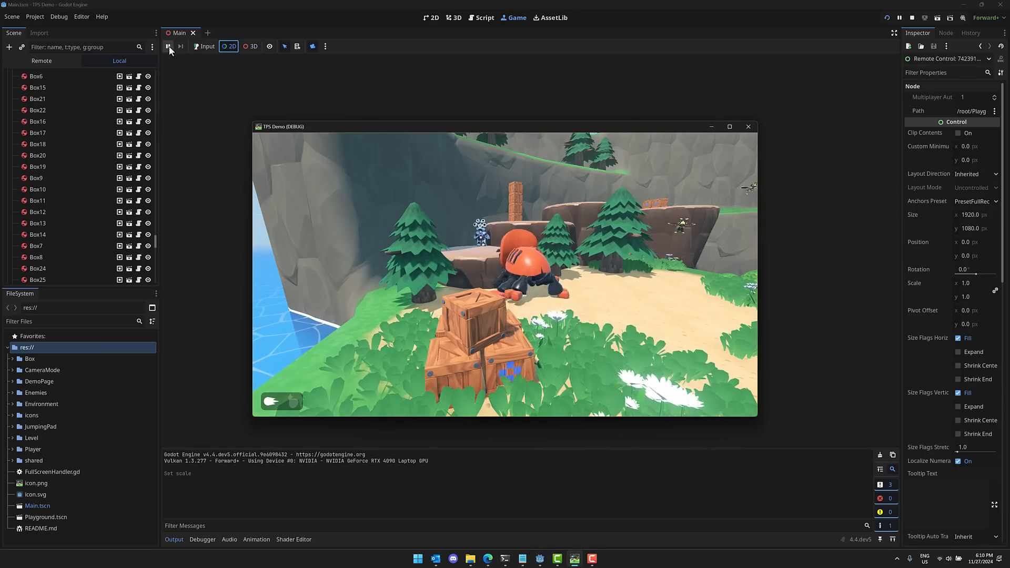
- Stop the demo, return to the 3D level view and bring up the Player.gd script
click(911, 18)
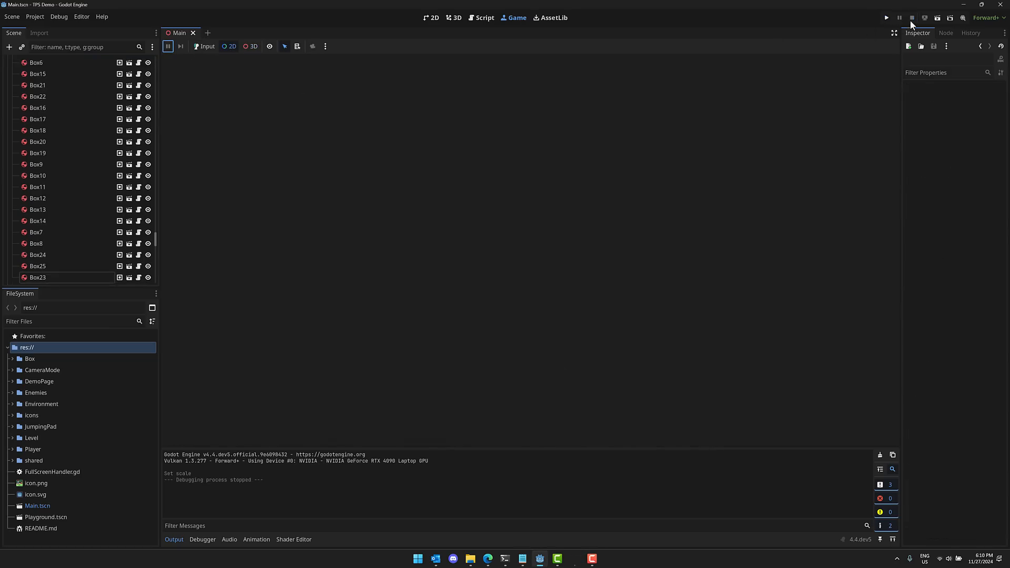
mouse_move(376, 267)
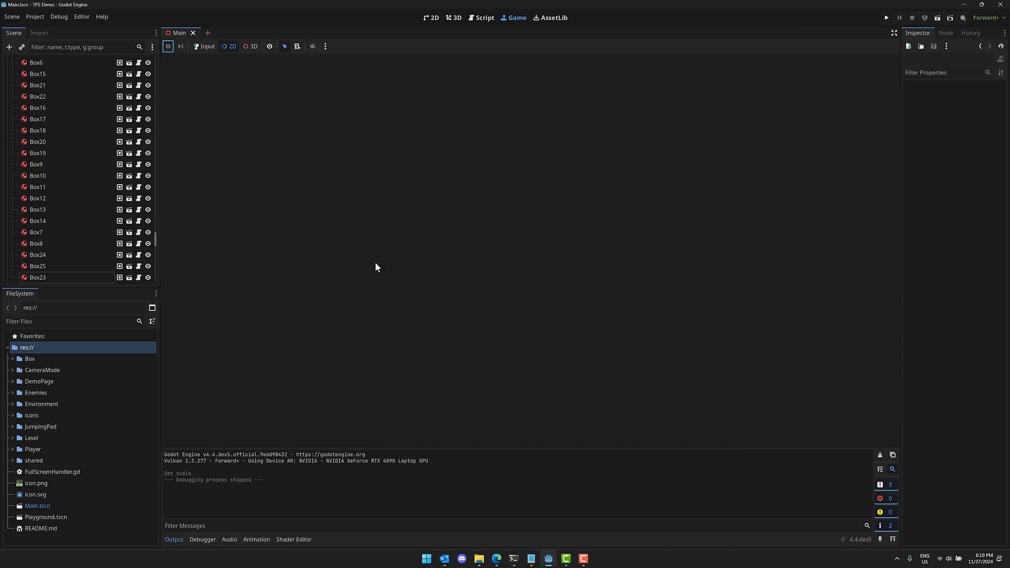
click(457, 17)
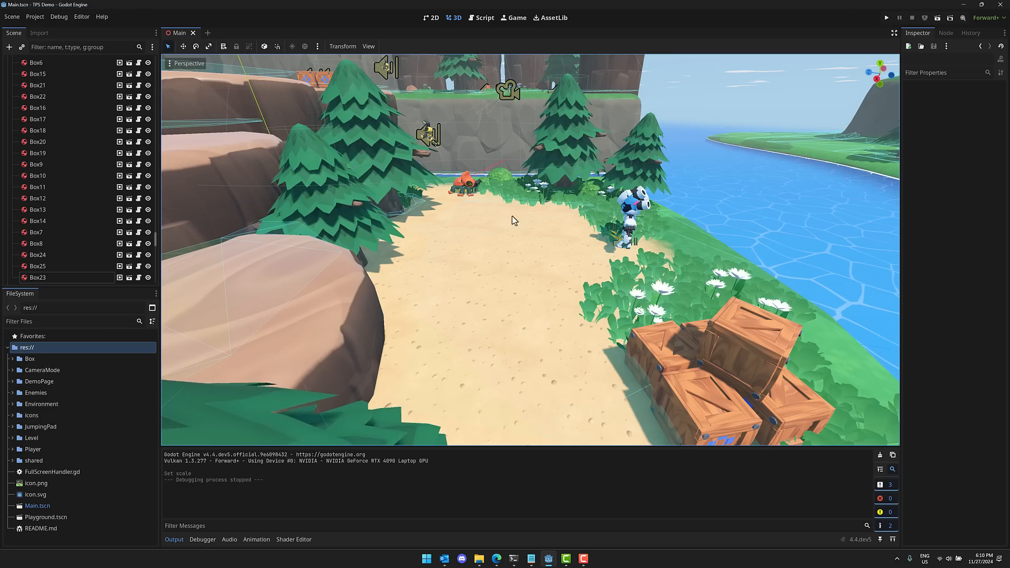
scroll(down, 3)
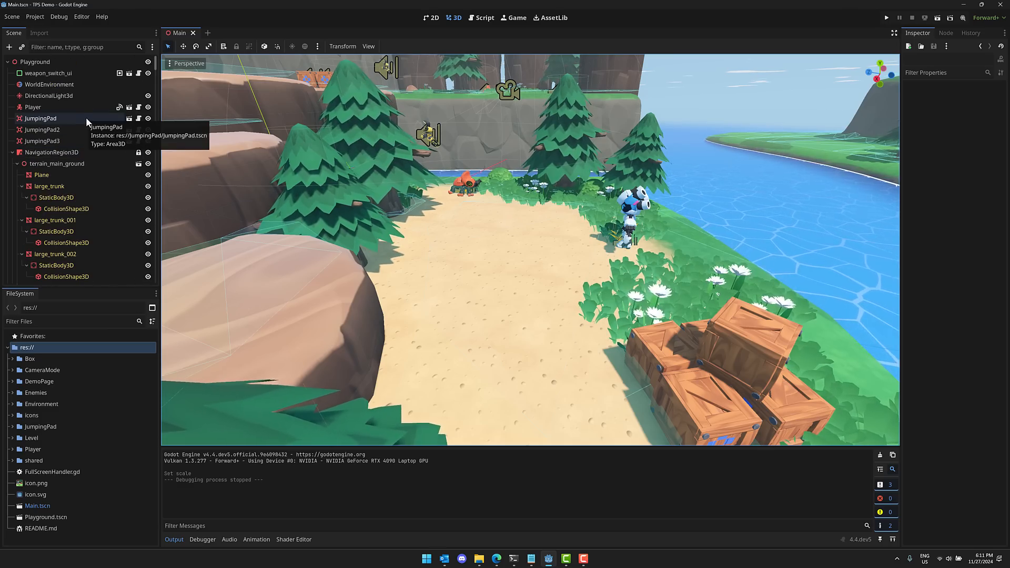
click(484, 18)
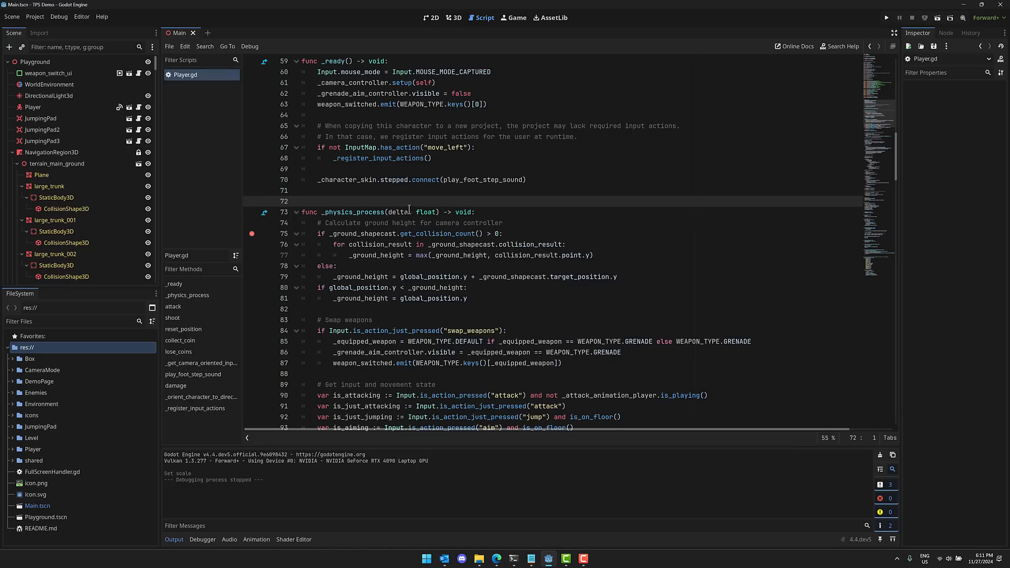
- Relaunch the TPS demo and inspect the Resume demo button on its menu
click(885, 18)
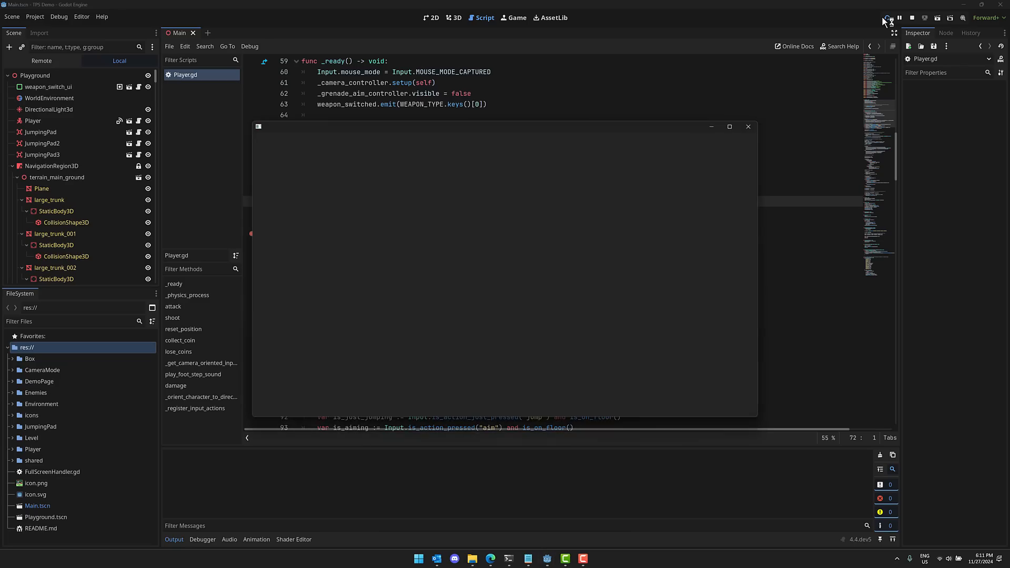
click(886, 18)
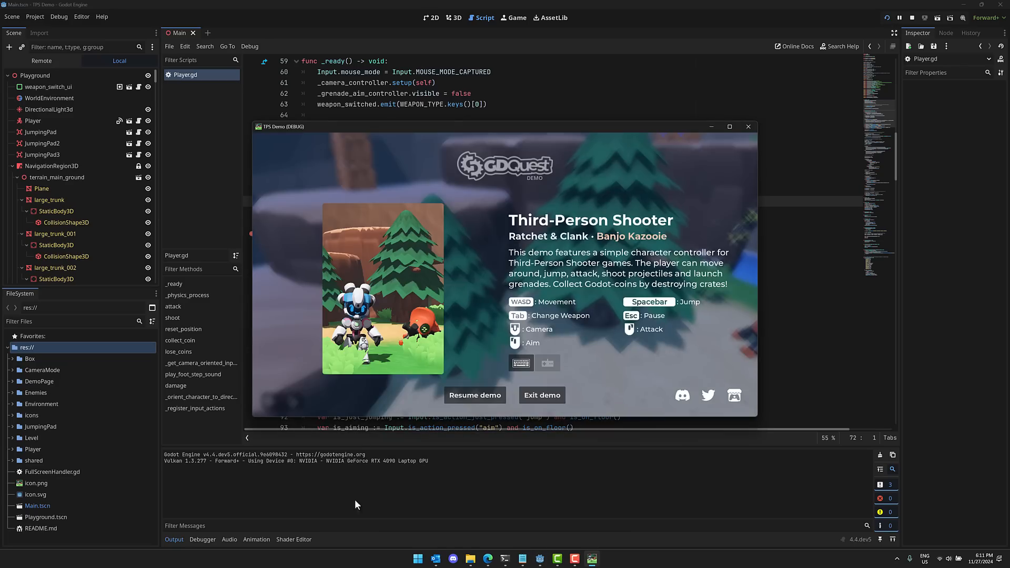
click(474, 394)
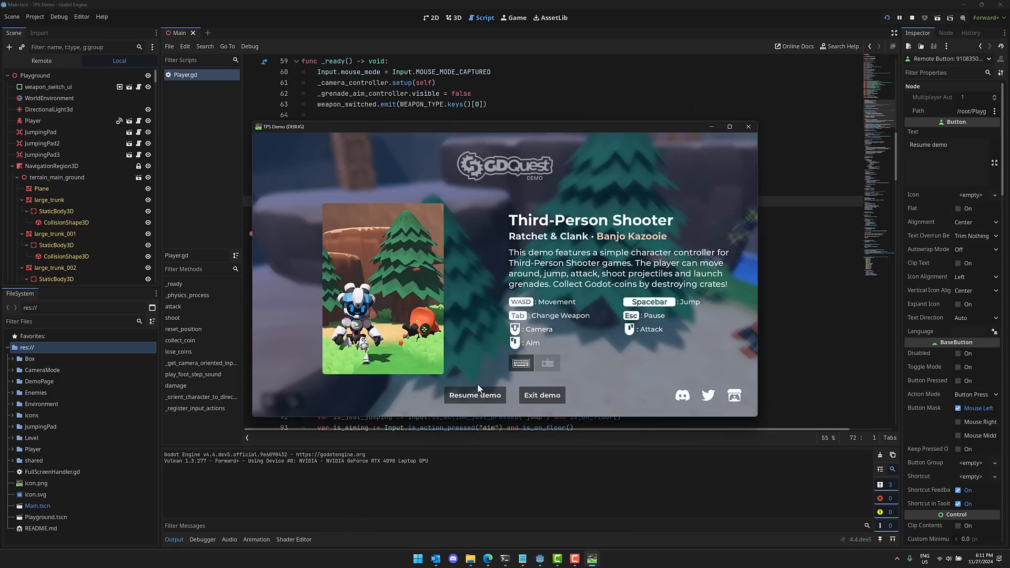
mouse_move(502, 136)
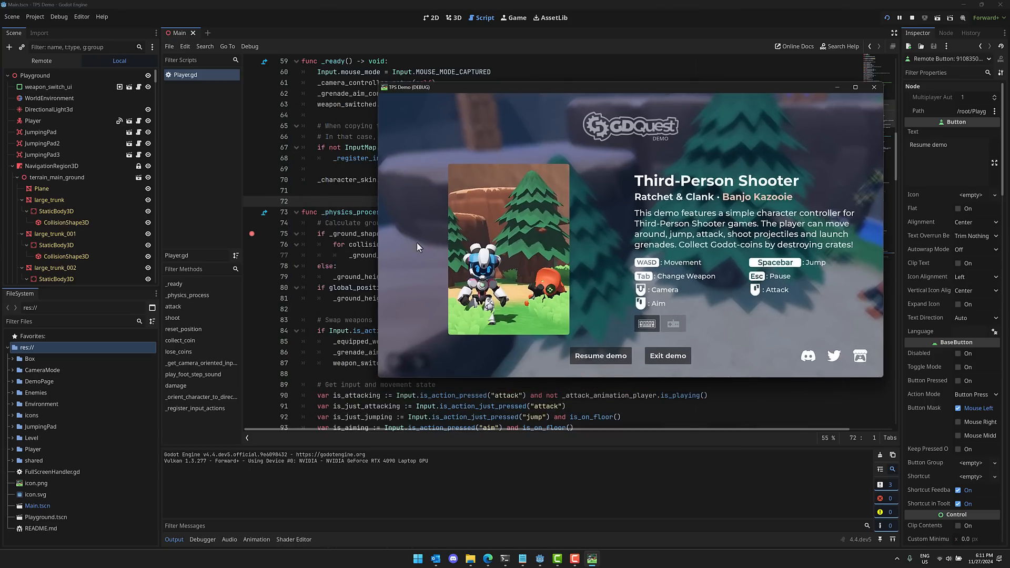
- Switch between Game and 3D views and resume so the line-75 breakpoint hits
click(513, 18)
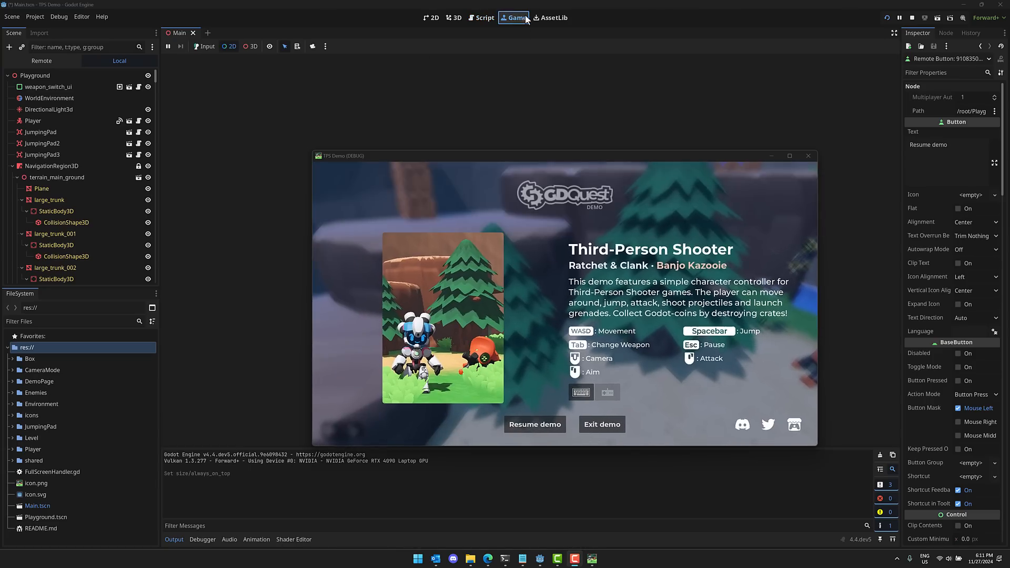
mouse_move(220, 34)
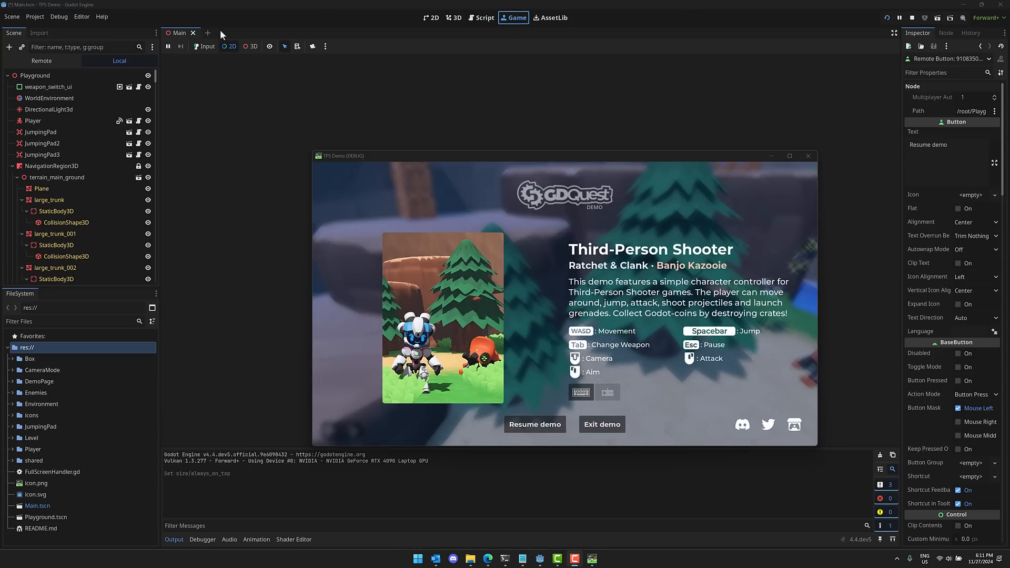
click(453, 18)
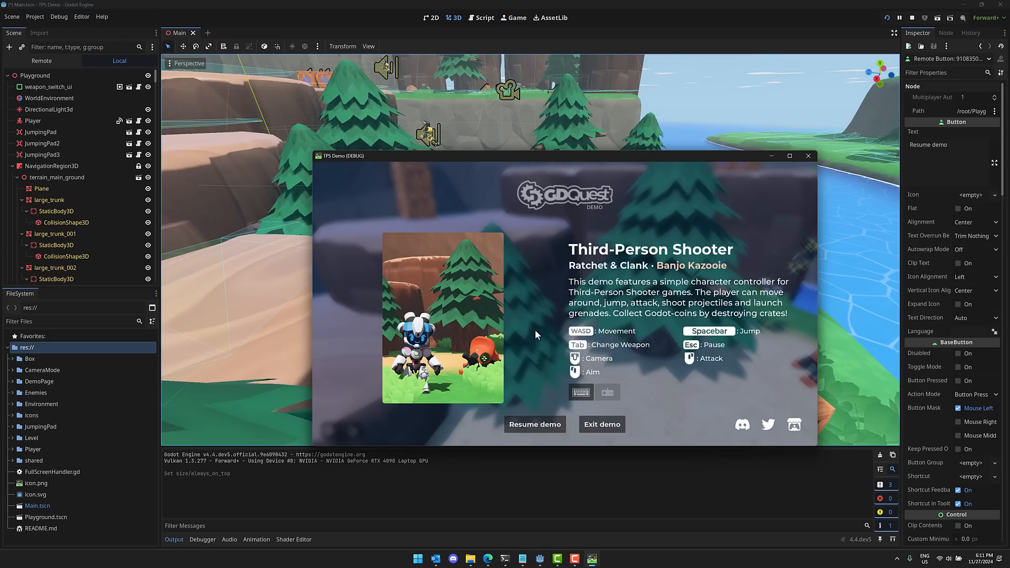
click(485, 18)
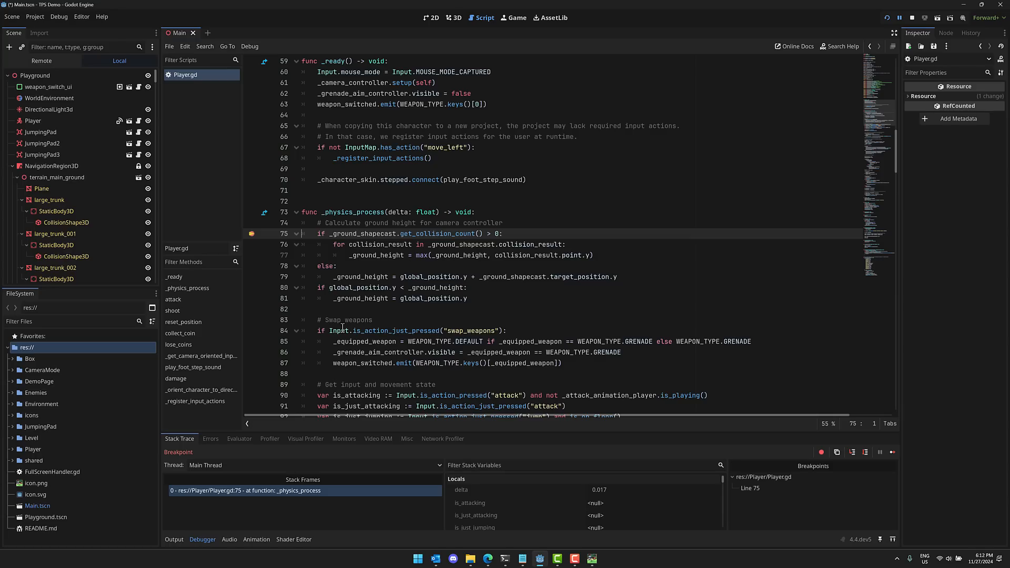
mouse_move(236, 442)
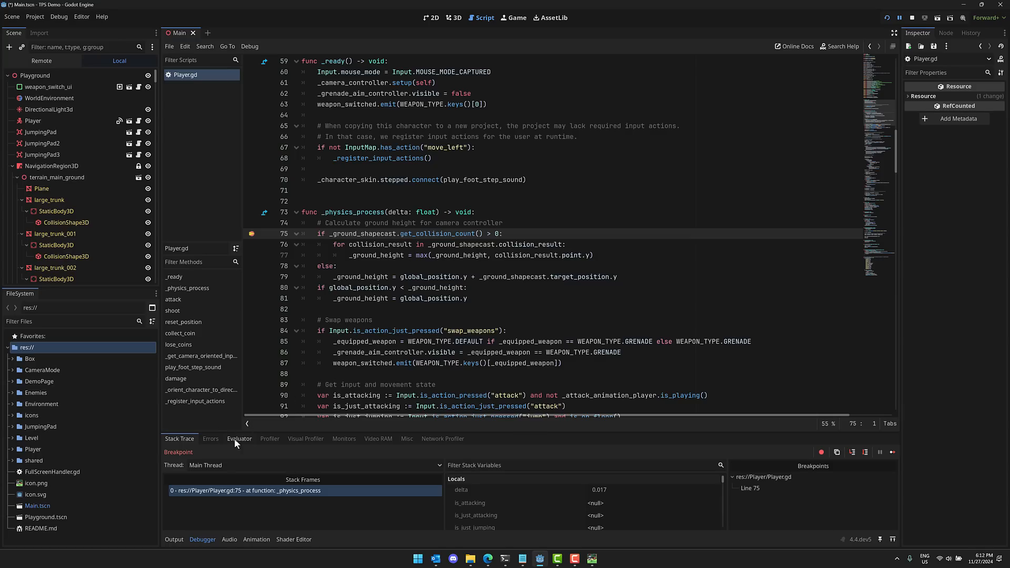
- Evaluate _ground_height in the debugger Evaluator and see it return 0.0
click(239, 438)
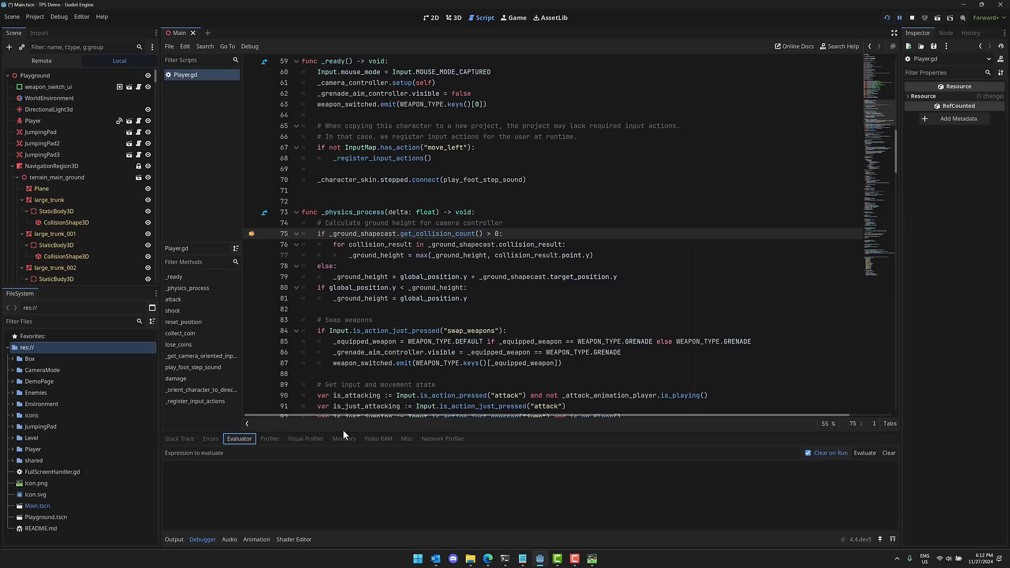
click(451, 453)
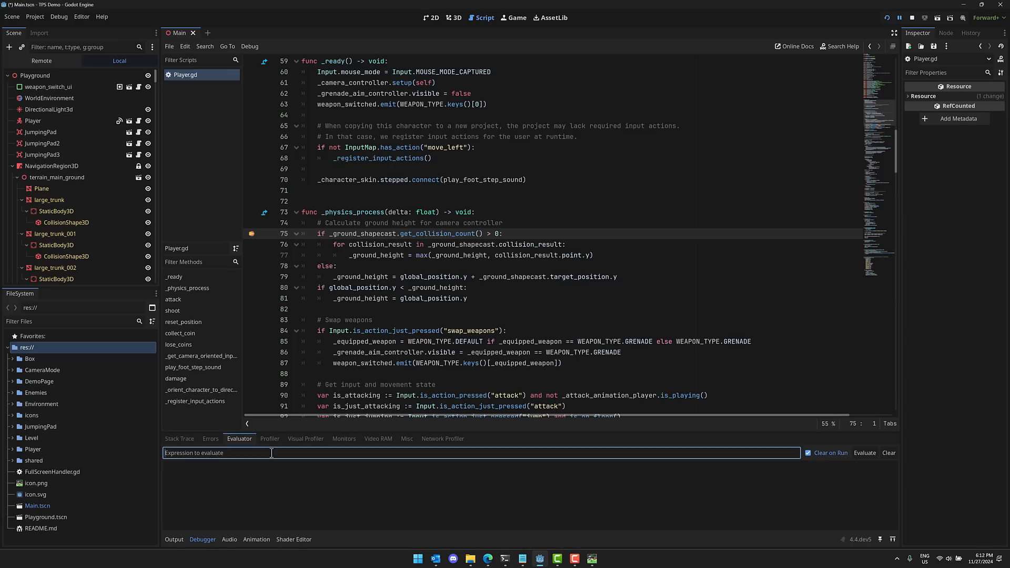
mouse_move(335, 239)
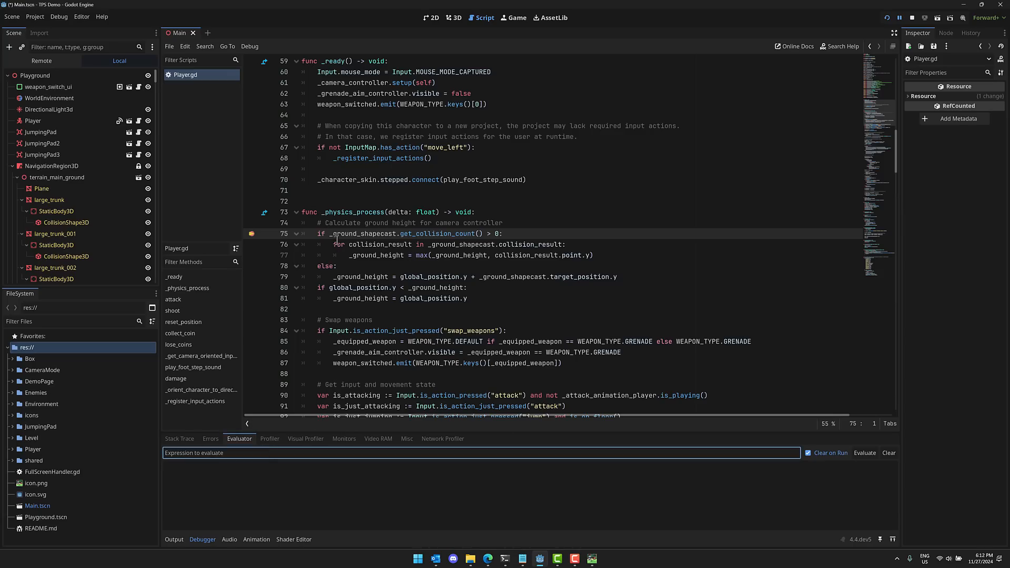
double_click(359, 276)
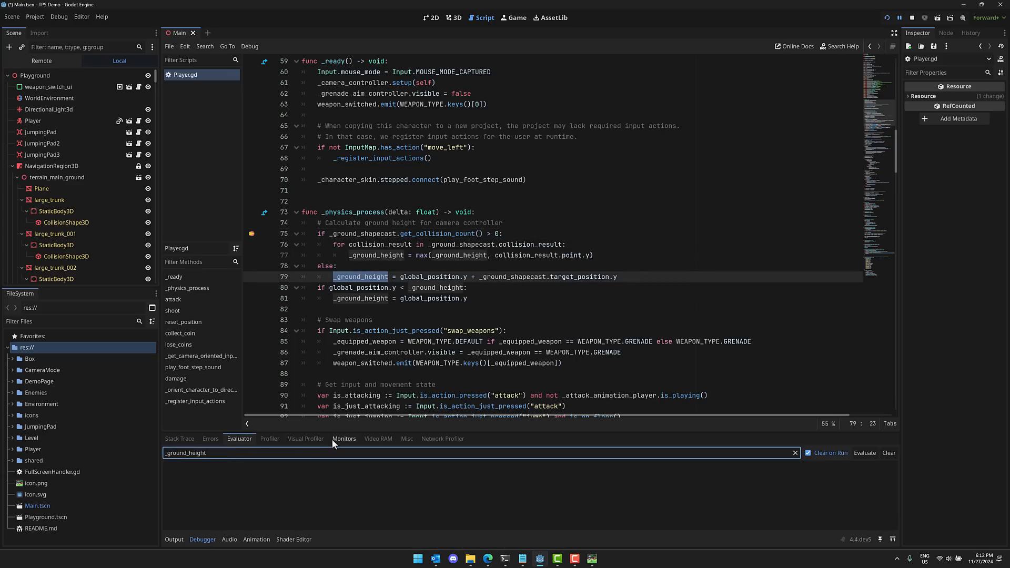
click(865, 452)
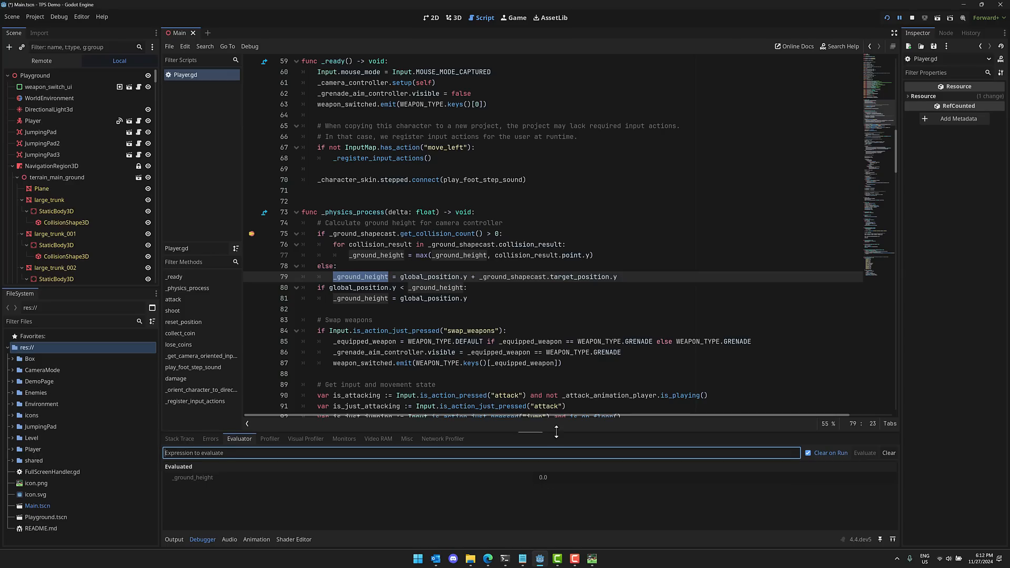
mouse_move(486, 340)
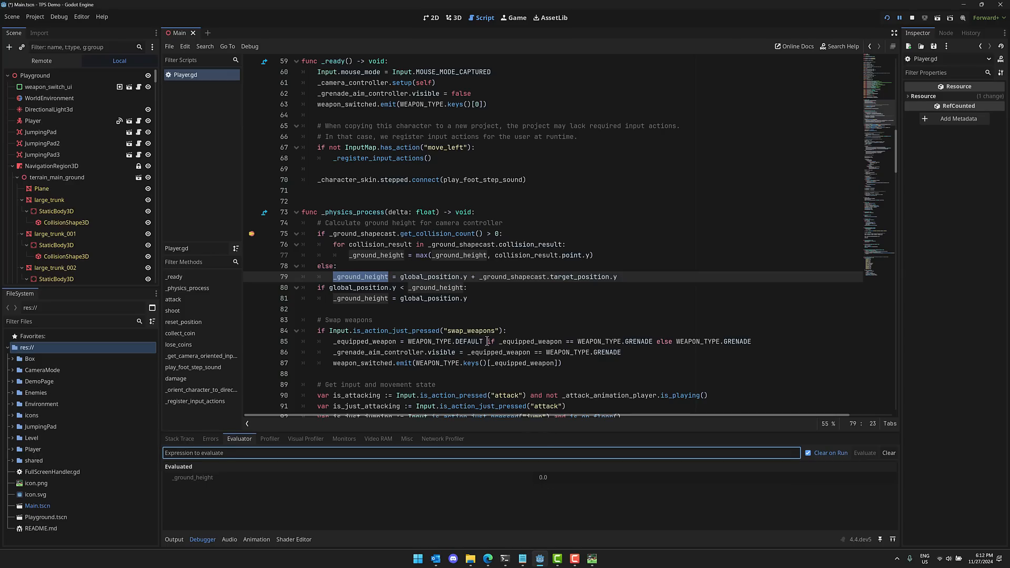
- Evaluate the velocity expression and see it come back as all zeros
scroll(down, 3)
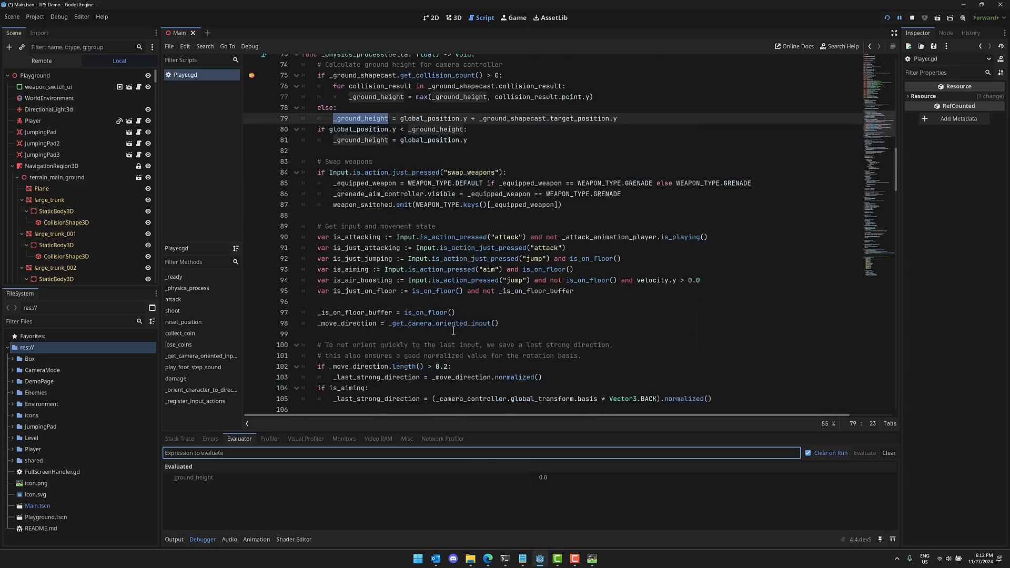
text(vec)
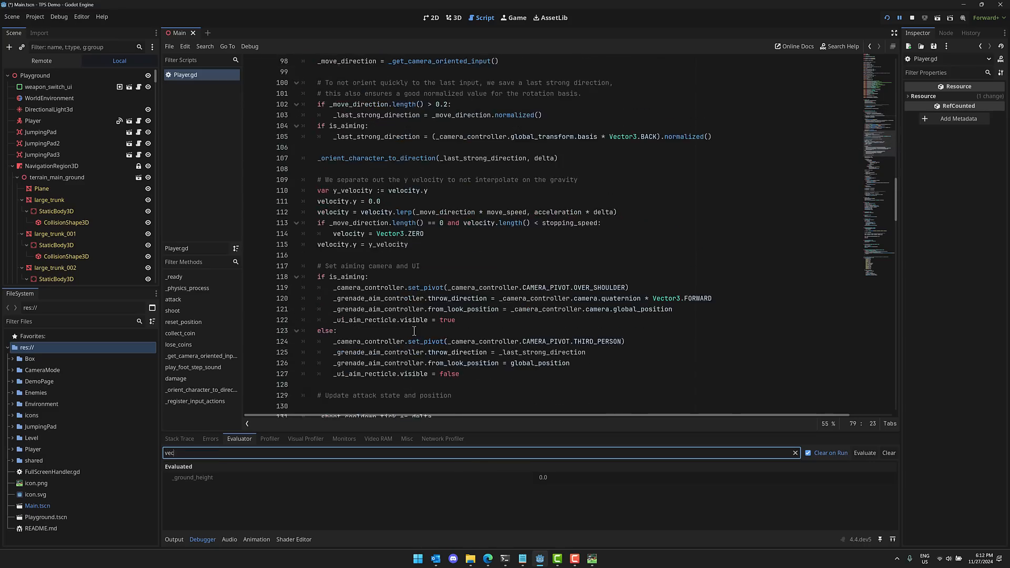
text(velocity)
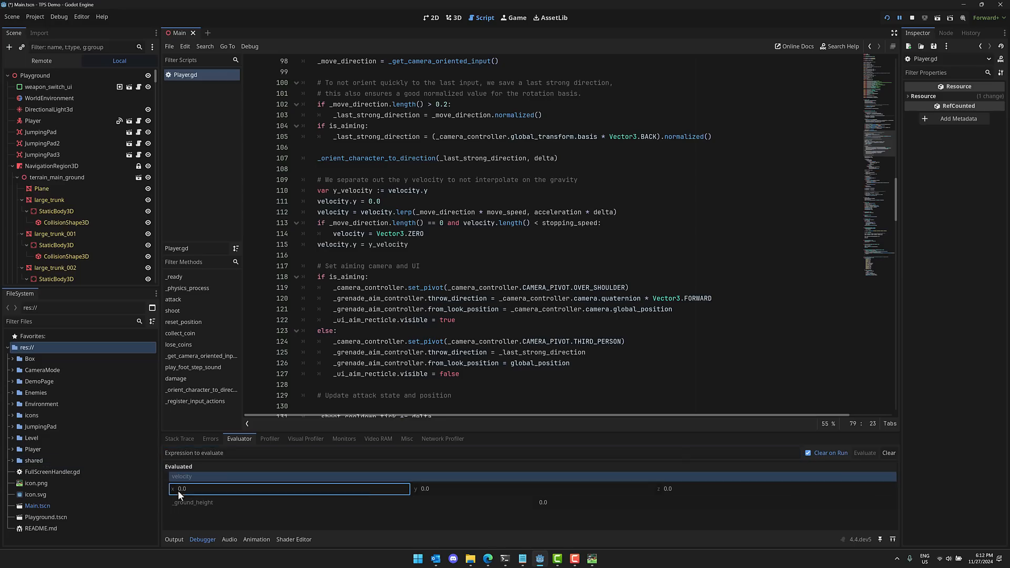
click(773, 488)
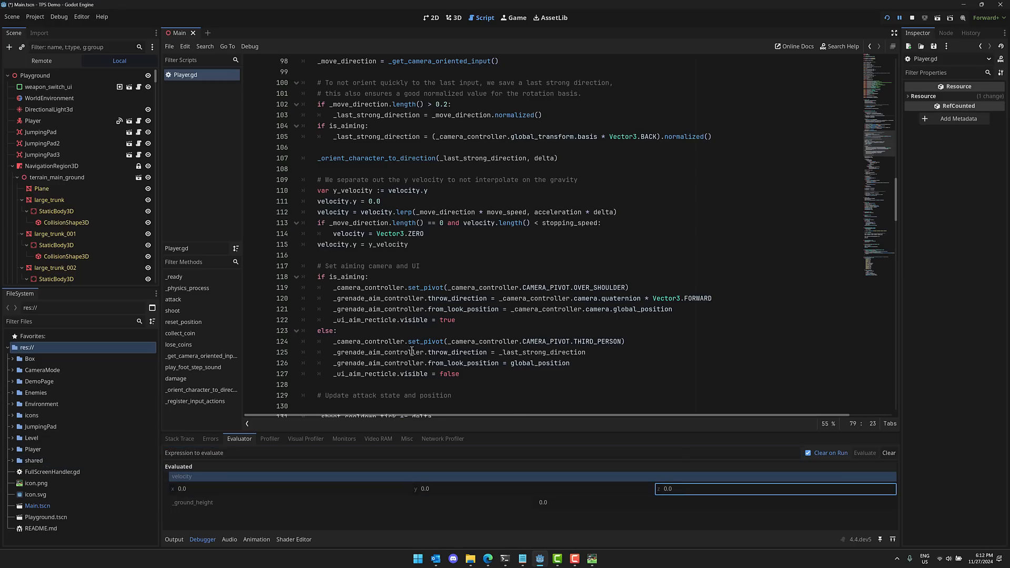
scroll(up, 3)
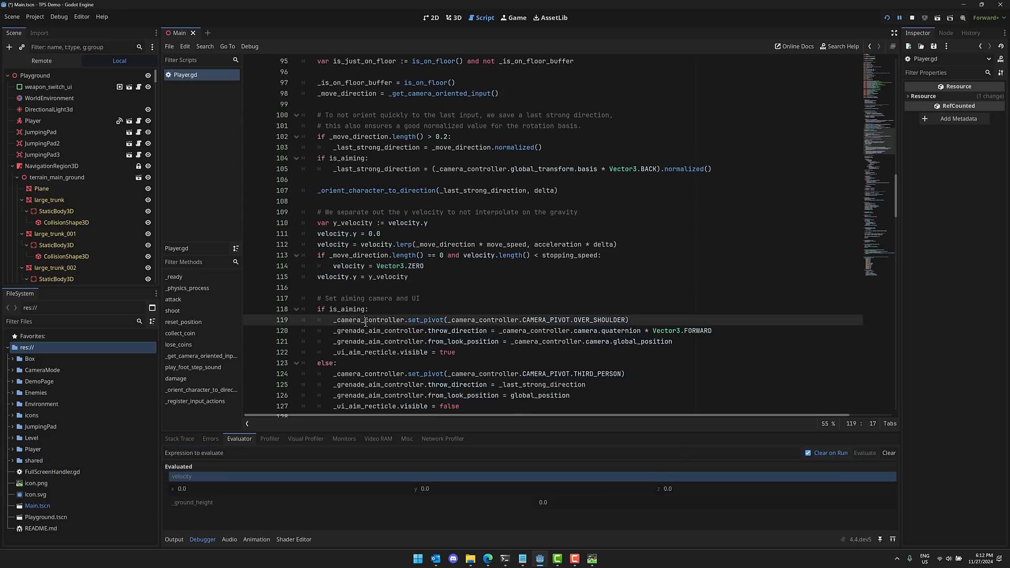
double_click(372, 320)
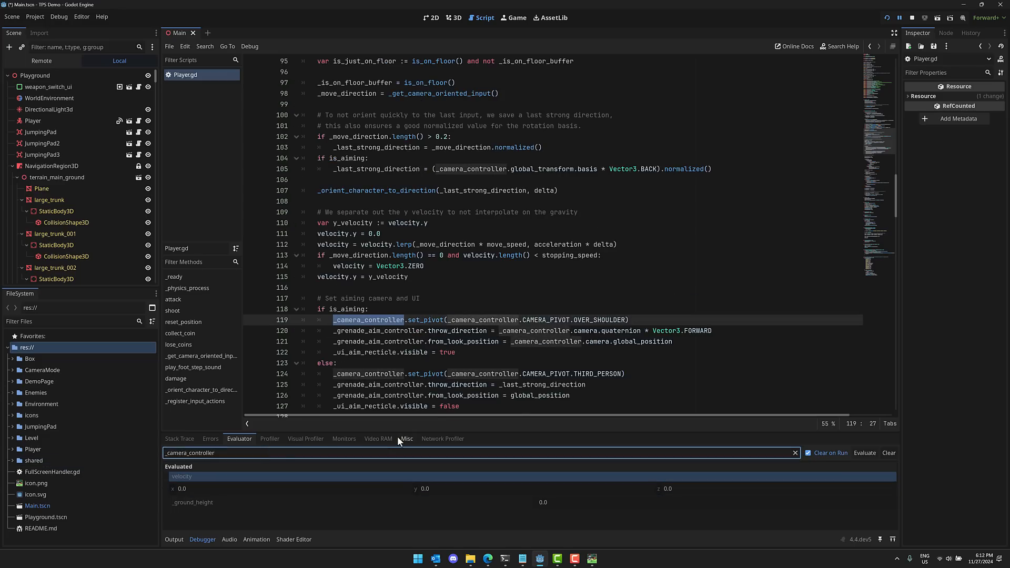
click(864, 452)
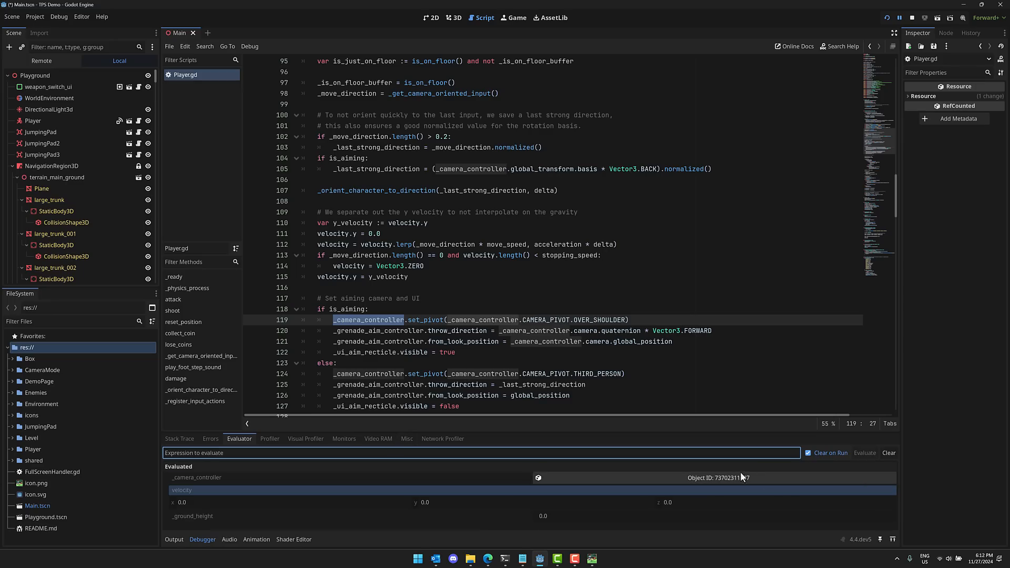
mouse_move(859, 230)
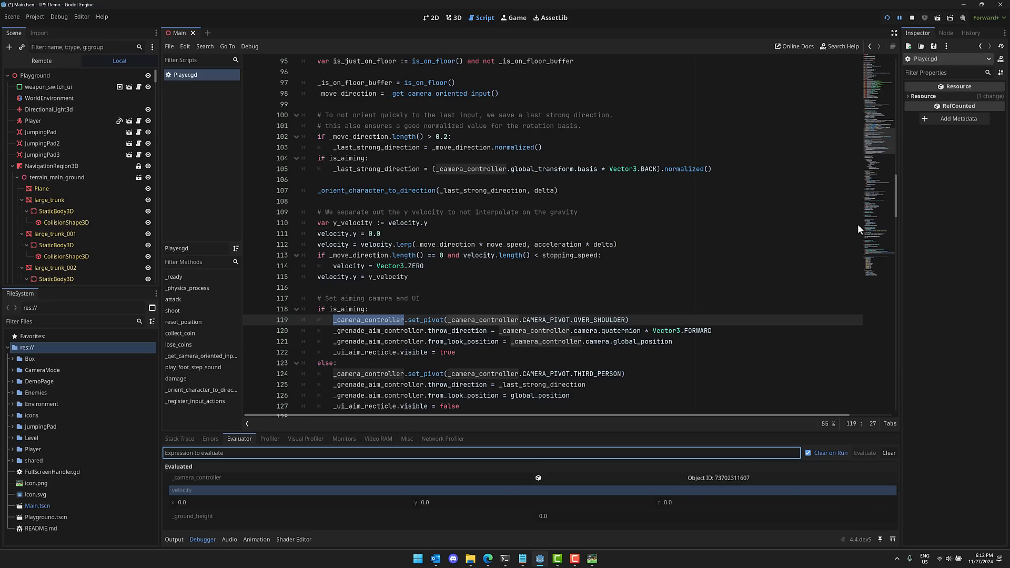
click(195, 477)
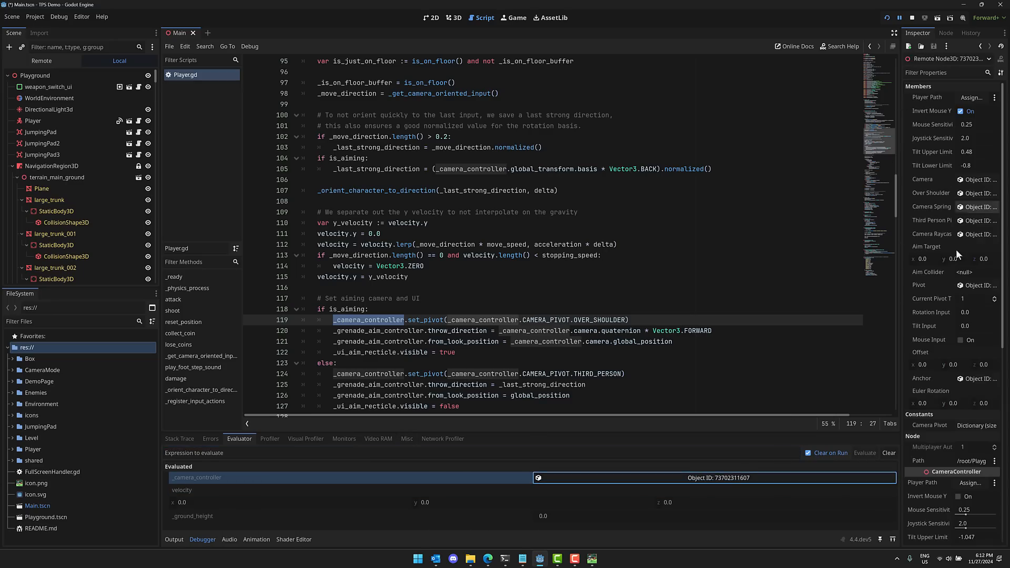
mouse_move(942, 397)
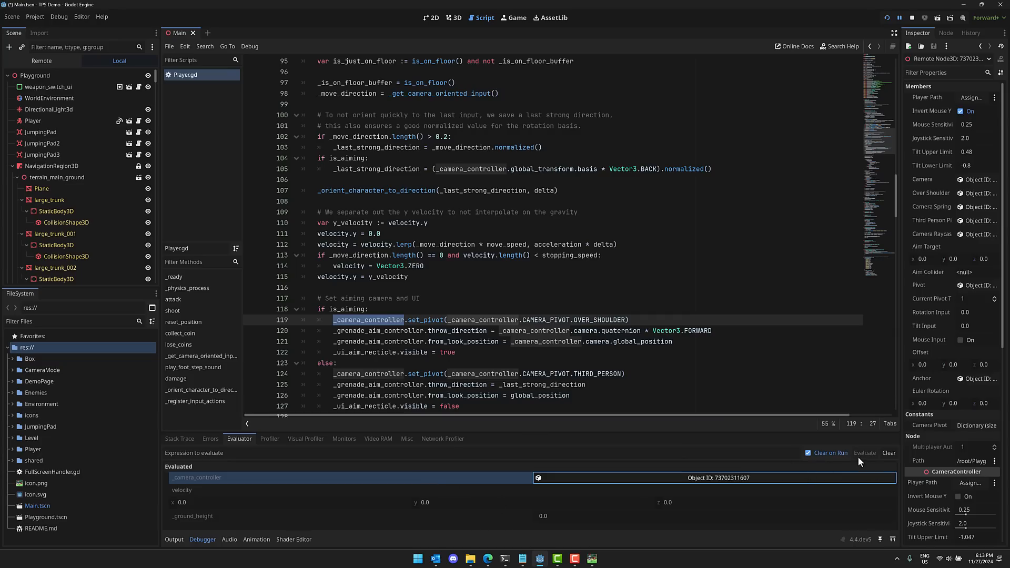
click(911, 18)
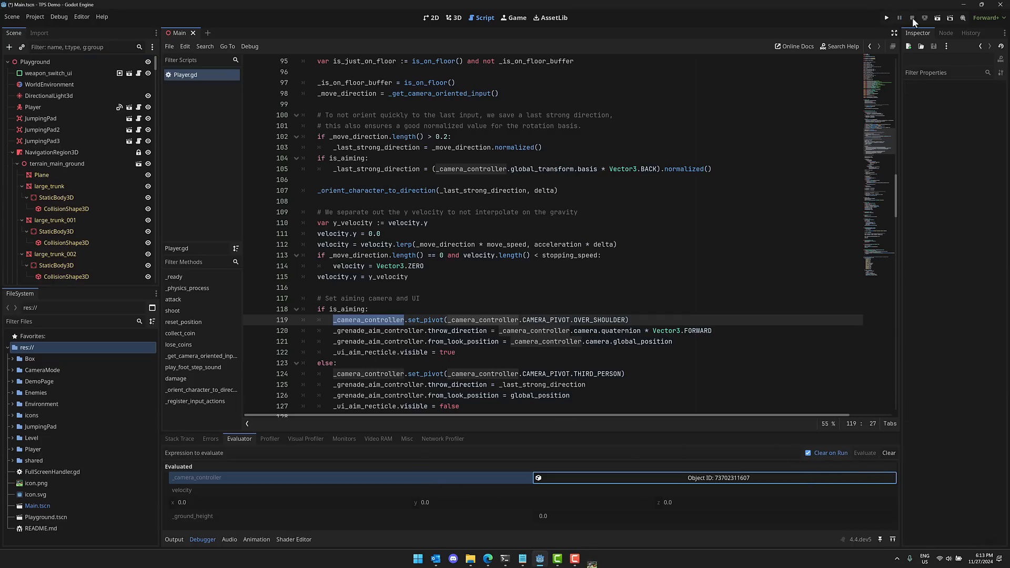
mouse_move(216, 221)
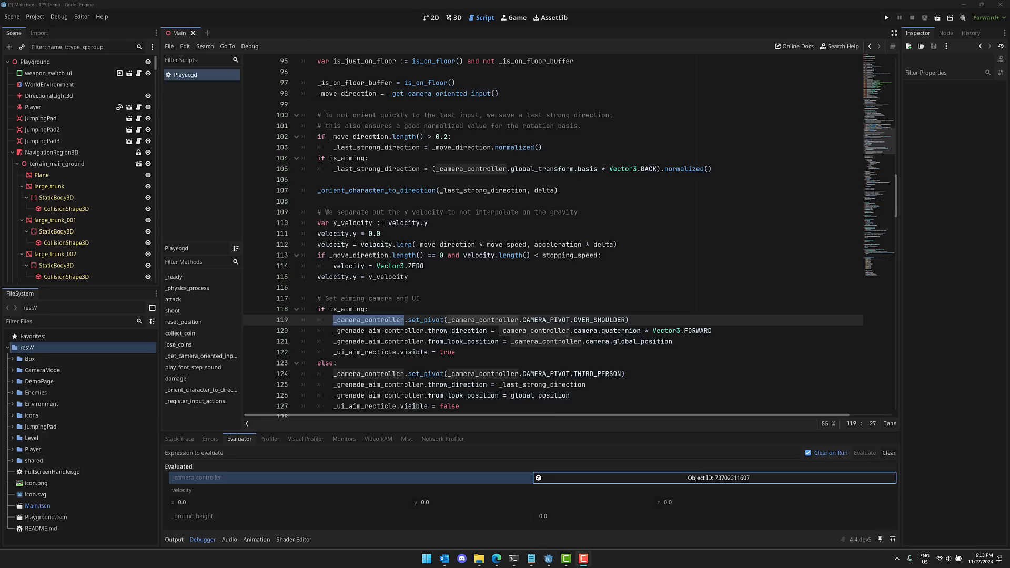
mouse_move(154, 205)
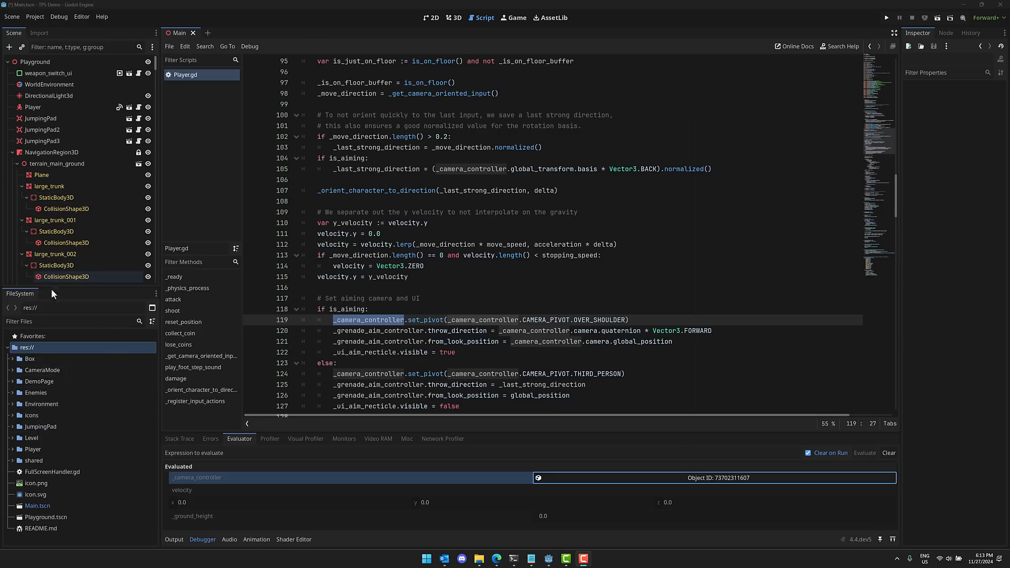
- Widen the FileSystem dock around FullScreenHandler.gd, then switch to the project folder in File Explorer
click(23, 186)
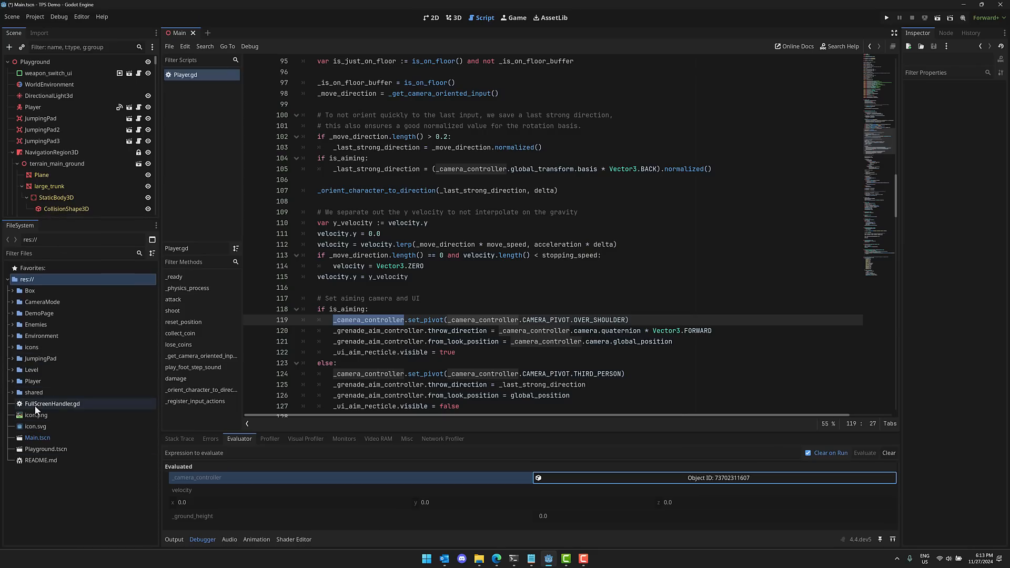
mouse_move(52, 402)
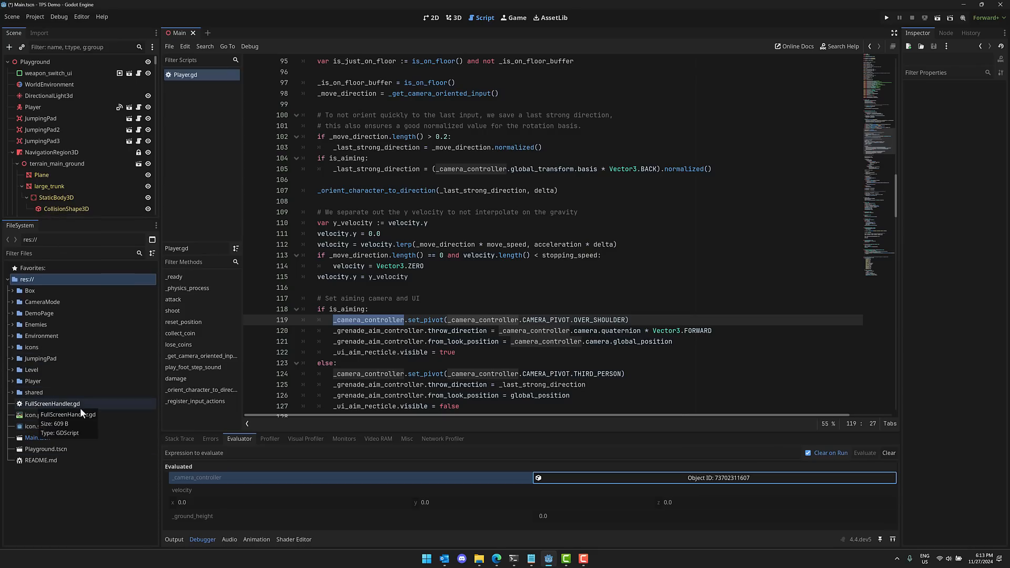
click(479, 558)
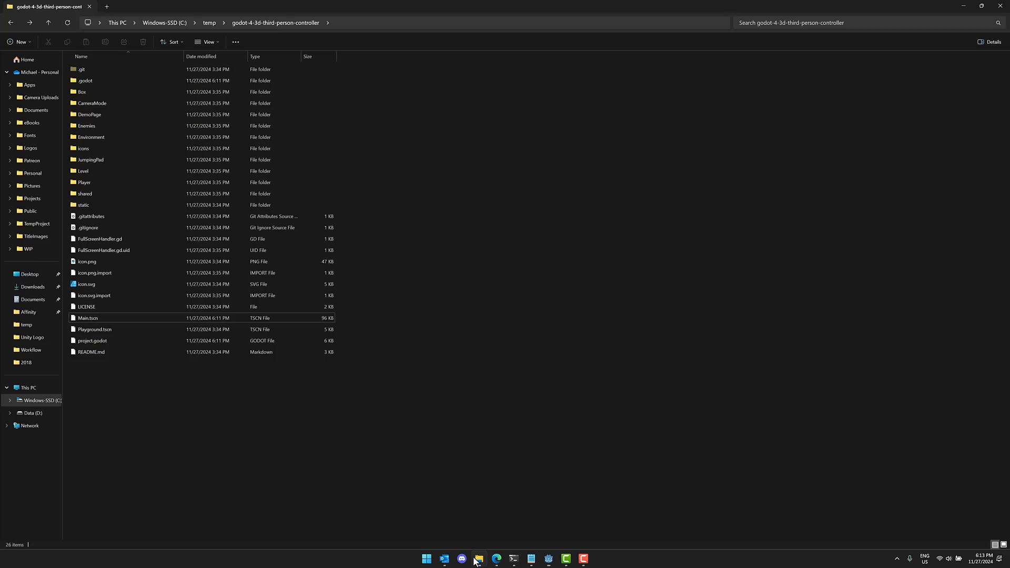
- Select FullScreenHandler.gd and its FullScreenHandler.gd.uid companion file
click(99, 238)
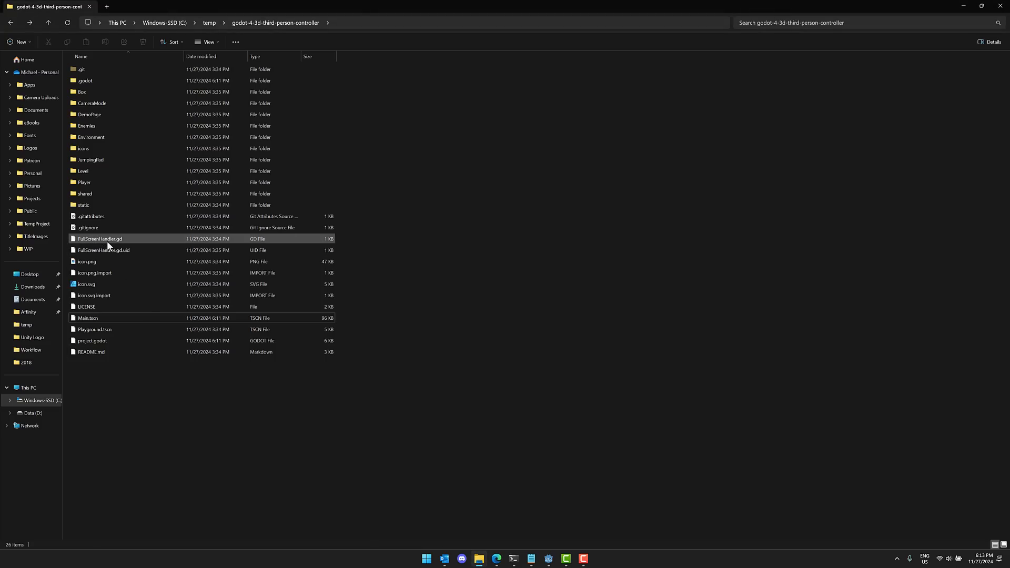
click(100, 238)
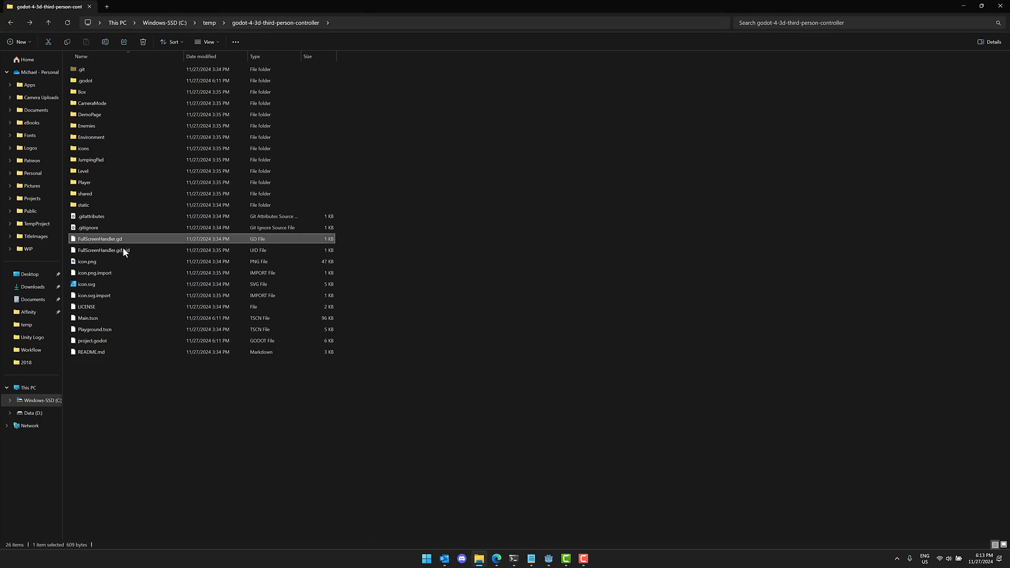
click(103, 251)
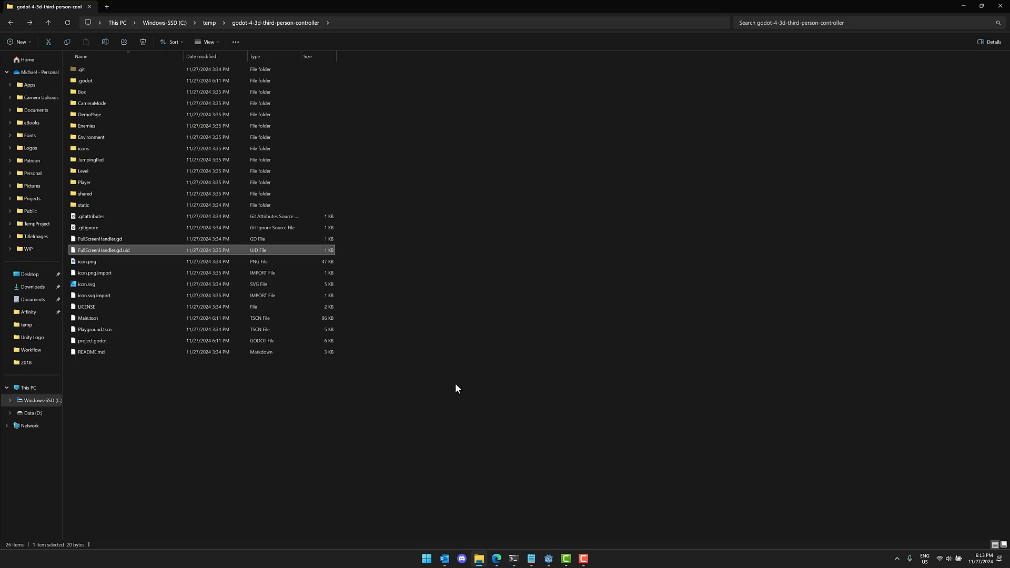
- Open Playground.tscn with Code to view its plain-text scene data and uid
click(95, 329)
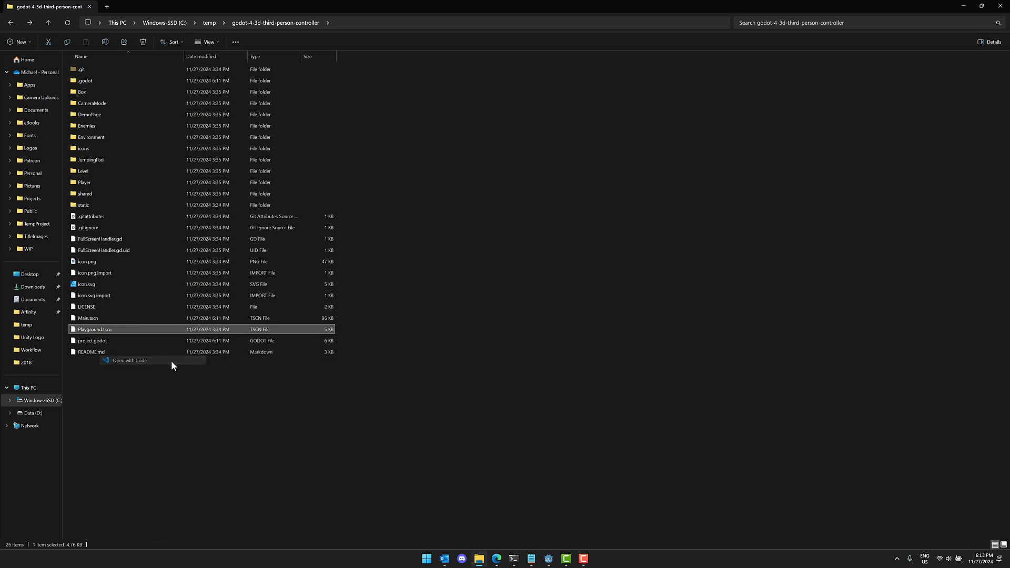
click(128, 361)
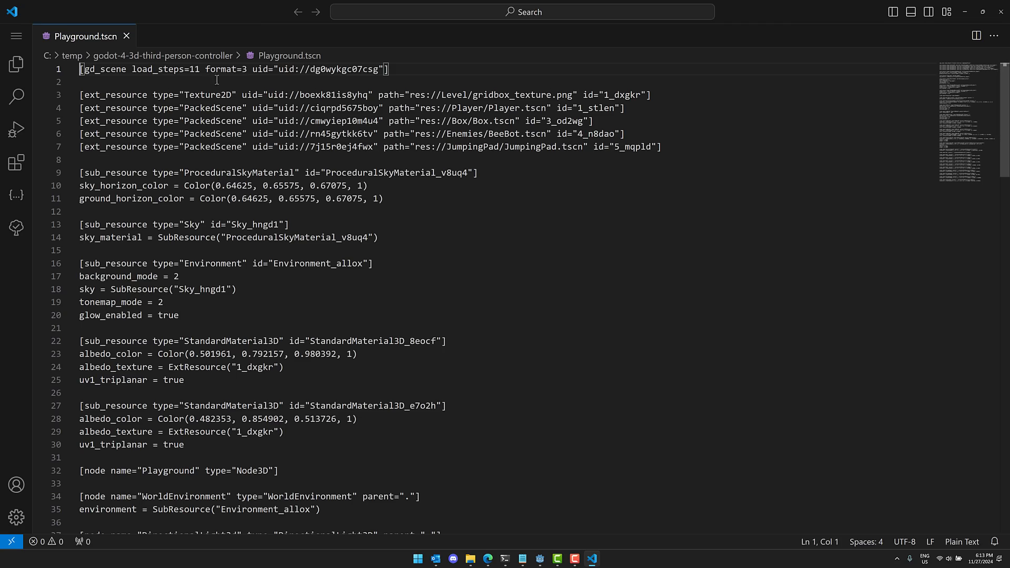
double_click(319, 69)
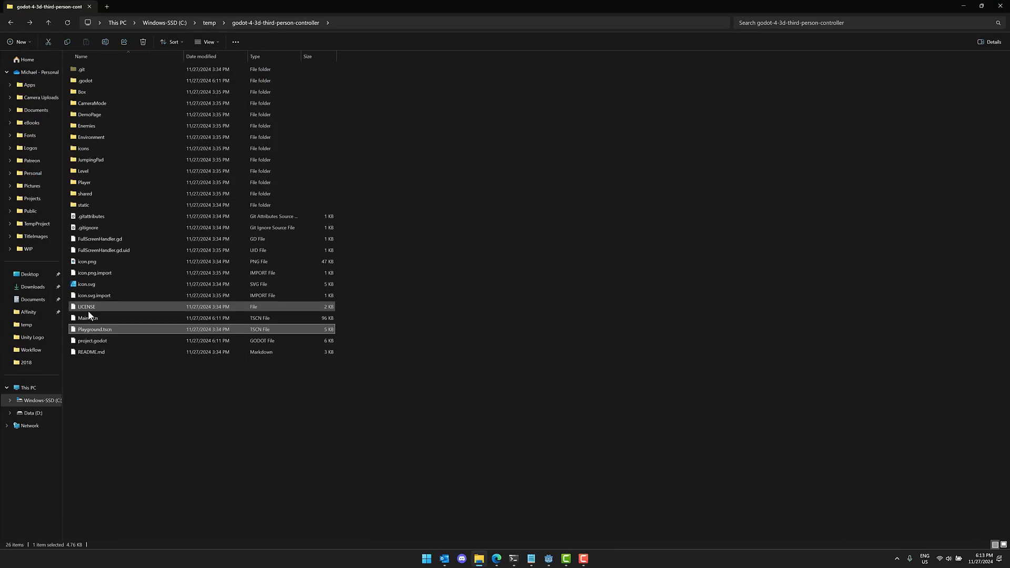
mouse_move(87, 317)
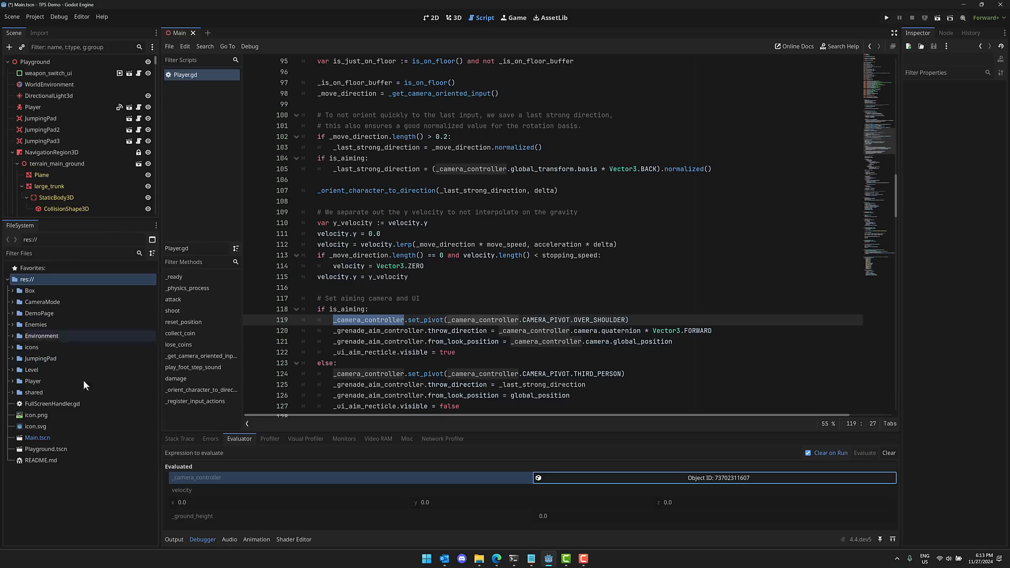
mouse_move(93, 529)
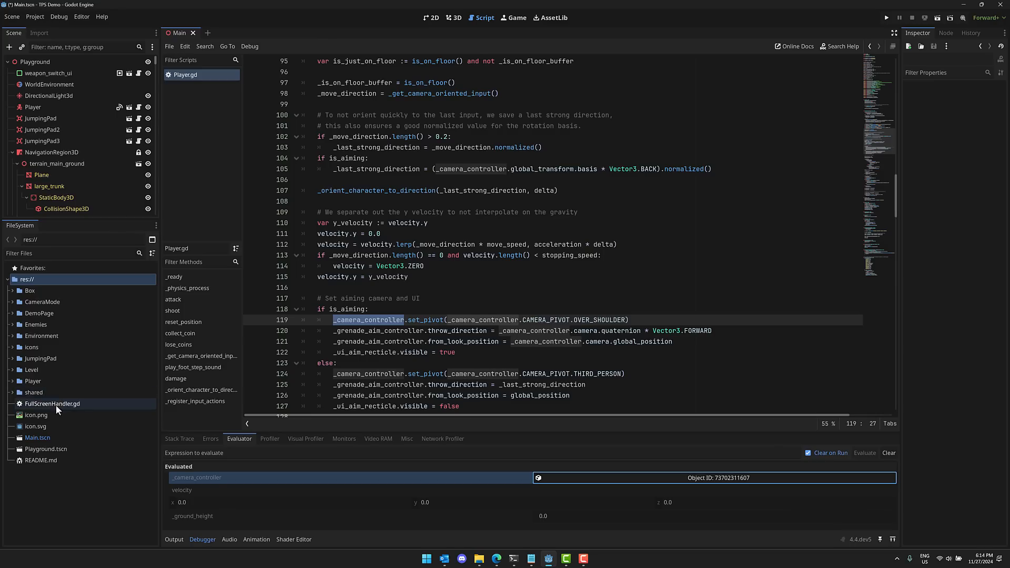
- Select FullScreenHandler.gd in Godot and alongside its .gd.uid file in File Explorer
click(52, 402)
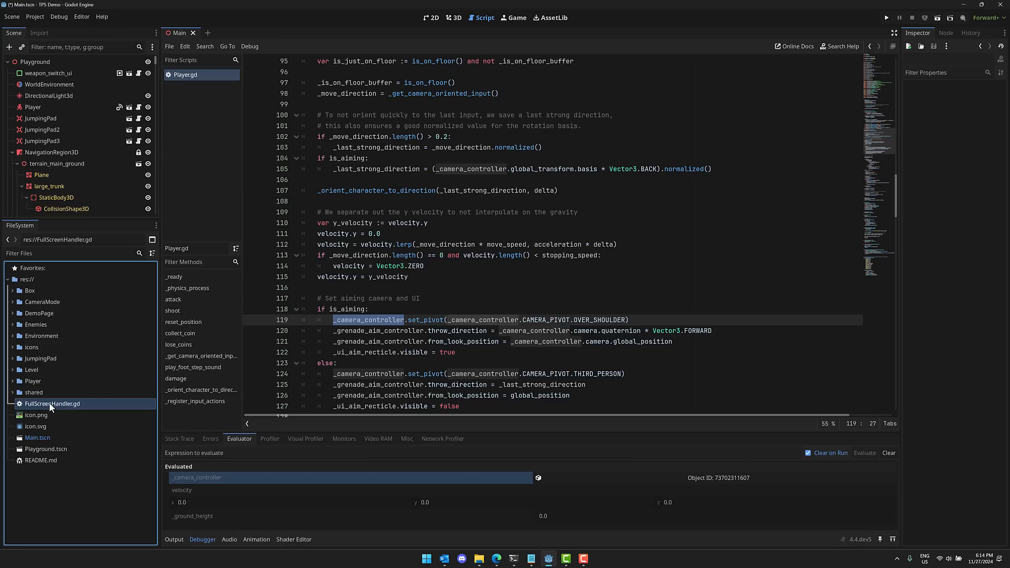
click(479, 558)
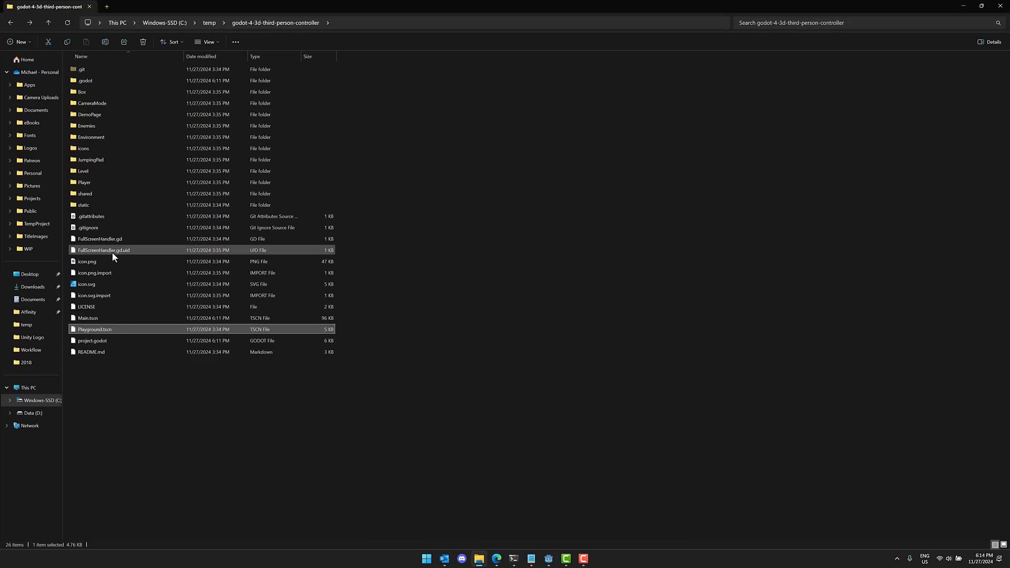
click(100, 238)
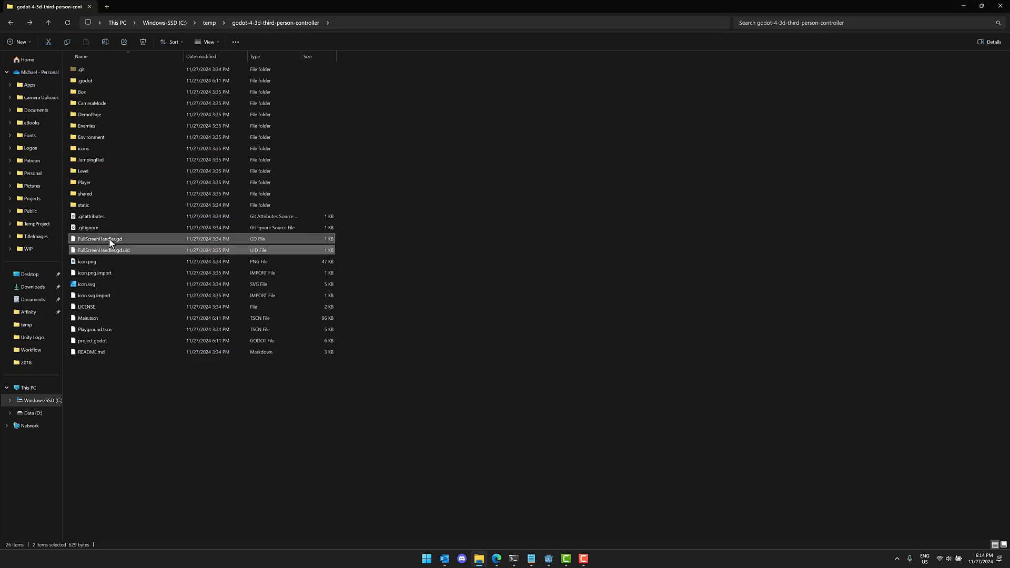
mouse_move(187, 515)
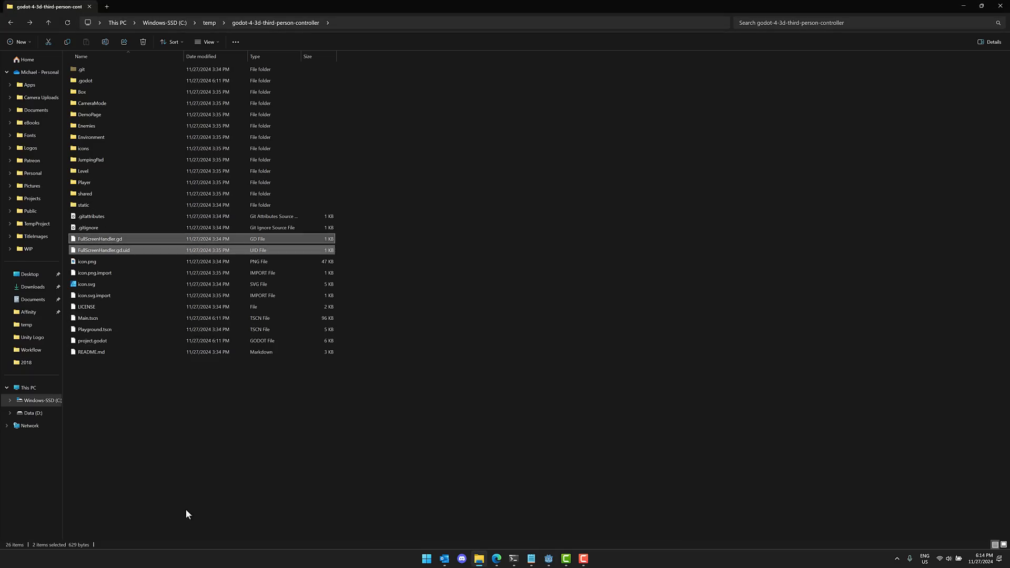
mouse_move(199, 474)
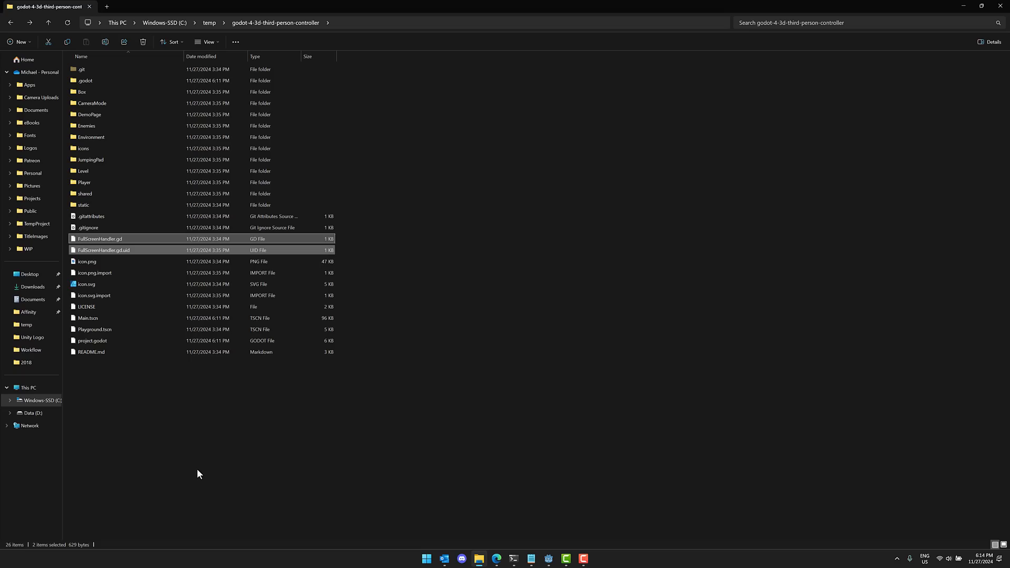
click(548, 559)
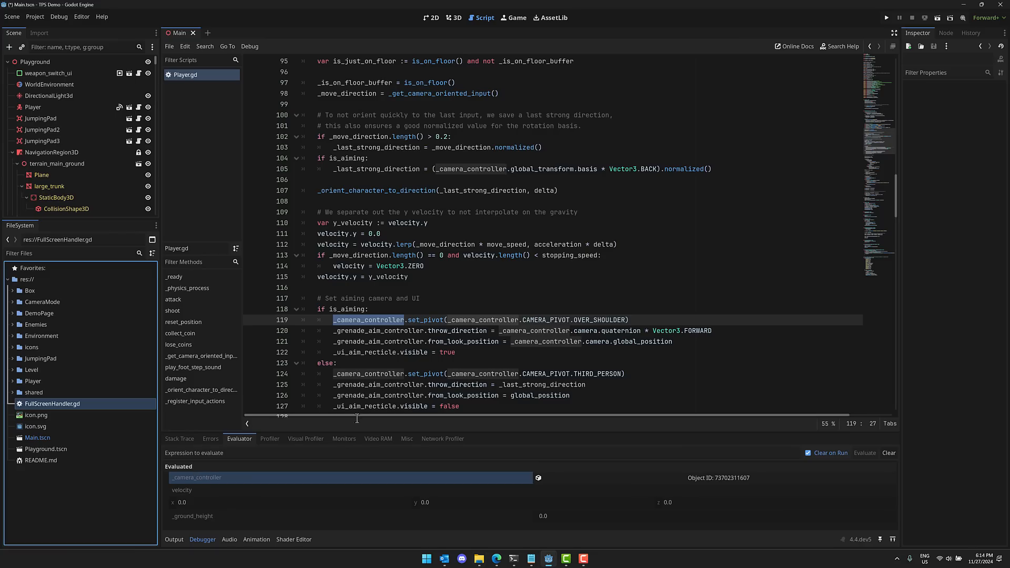
mouse_move(406, 436)
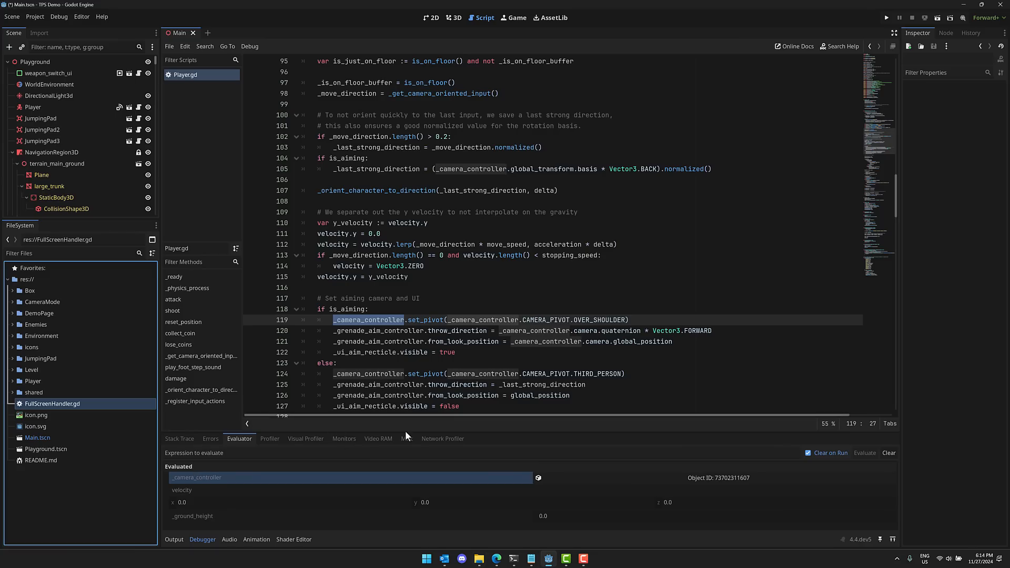
- Single out the FullScreenHandler.gd.uid file by itself in the project folder
click(478, 558)
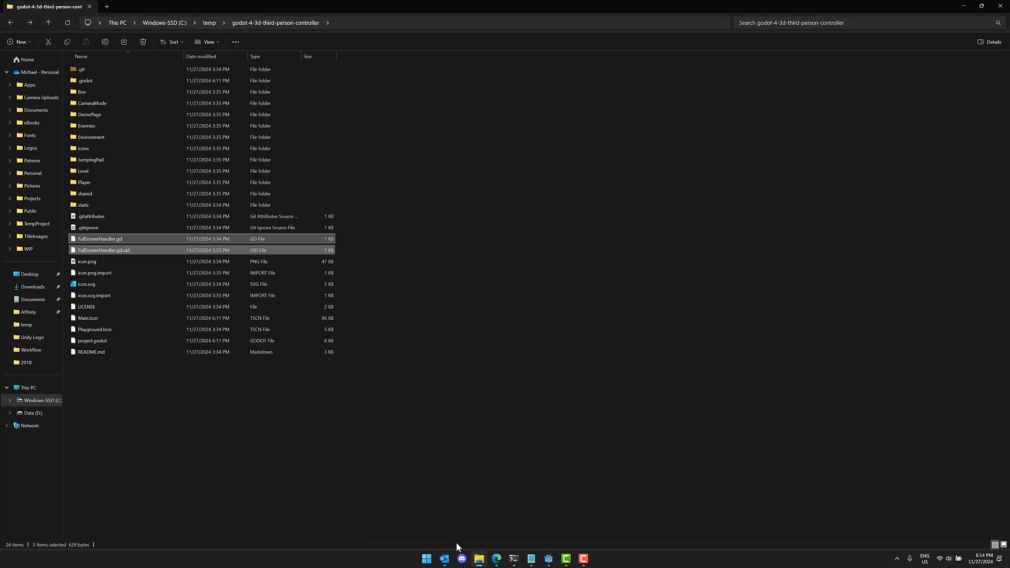
click(254, 374)
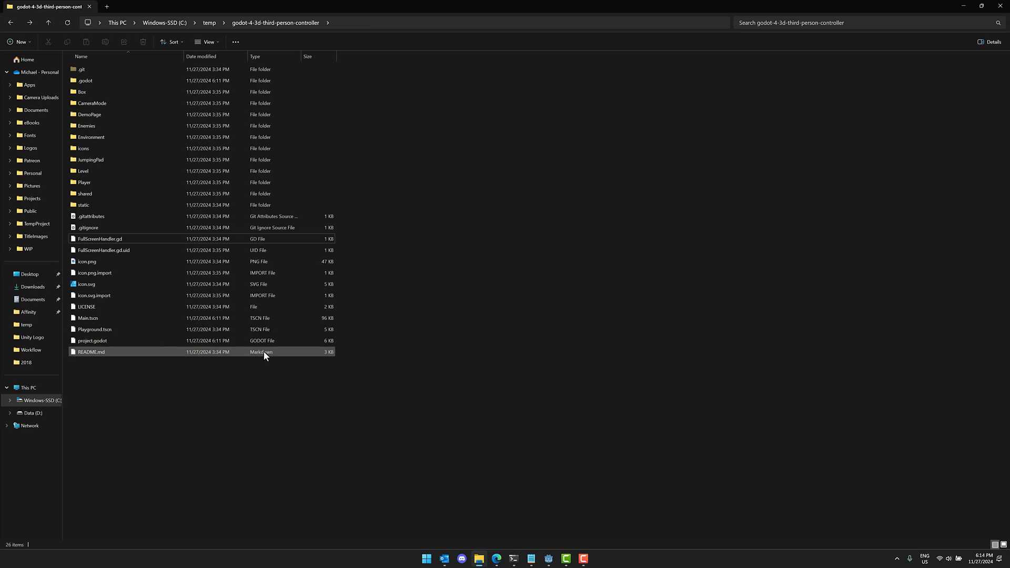
click(85, 306)
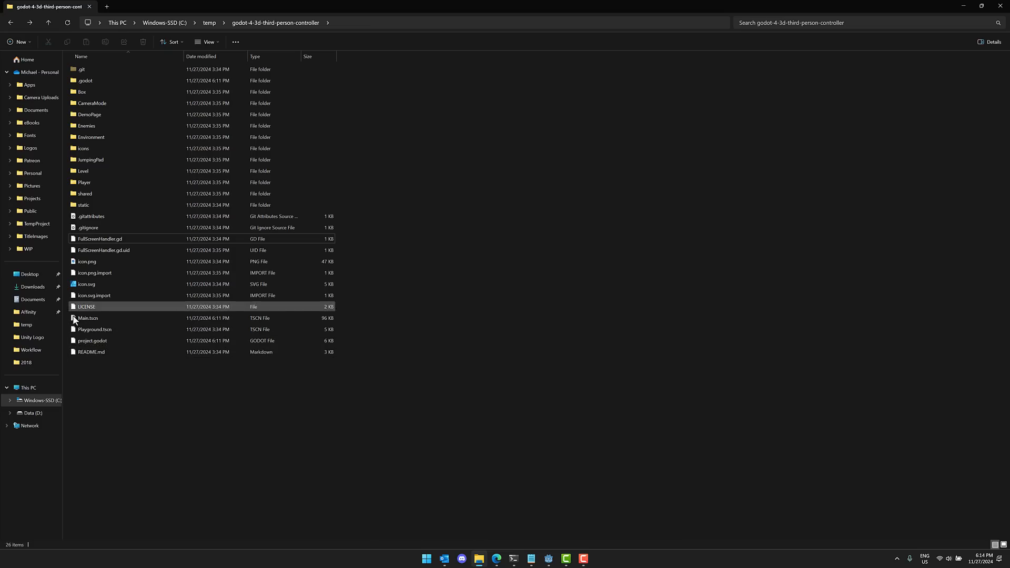
click(103, 250)
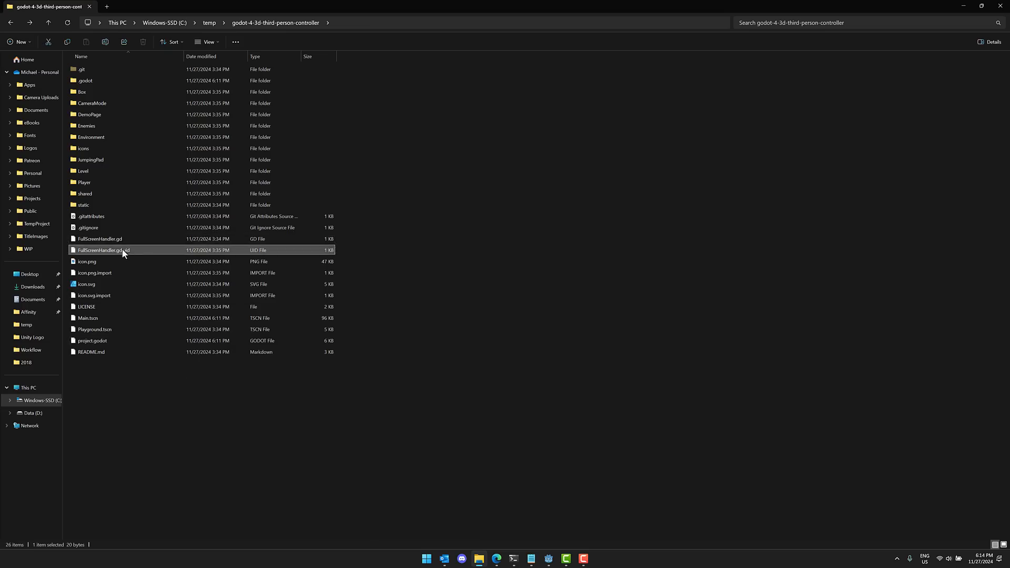
click(100, 239)
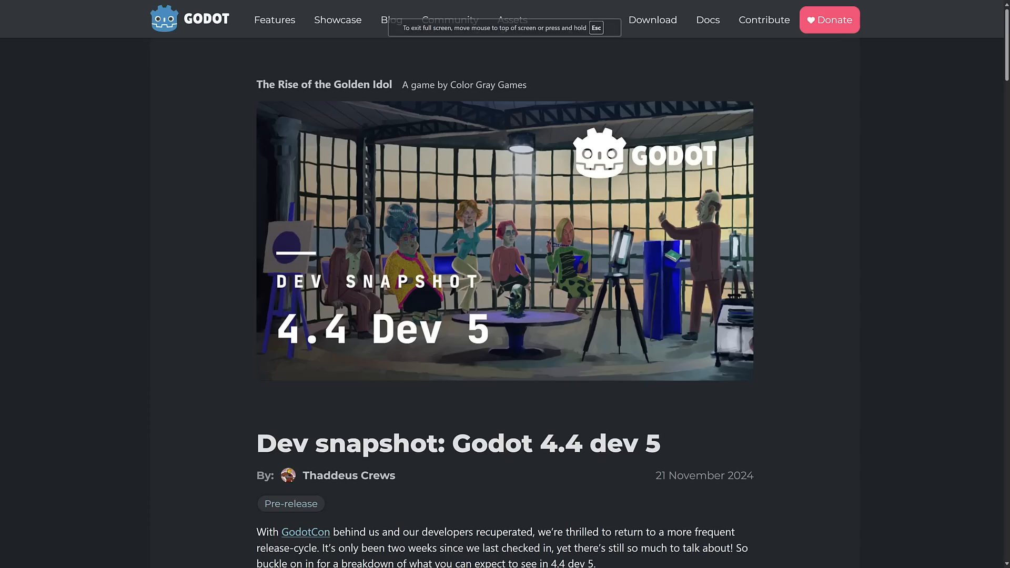
mouse_move(320, 358)
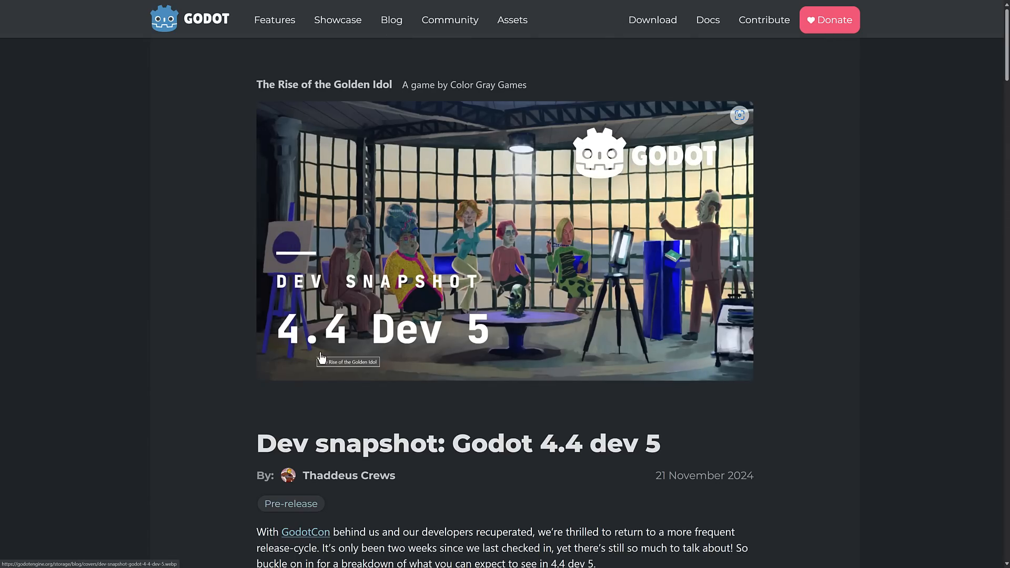
- Scroll the dev 5 post to the Universalize UID support section and on to the dev 4 article
scroll(down, 3)
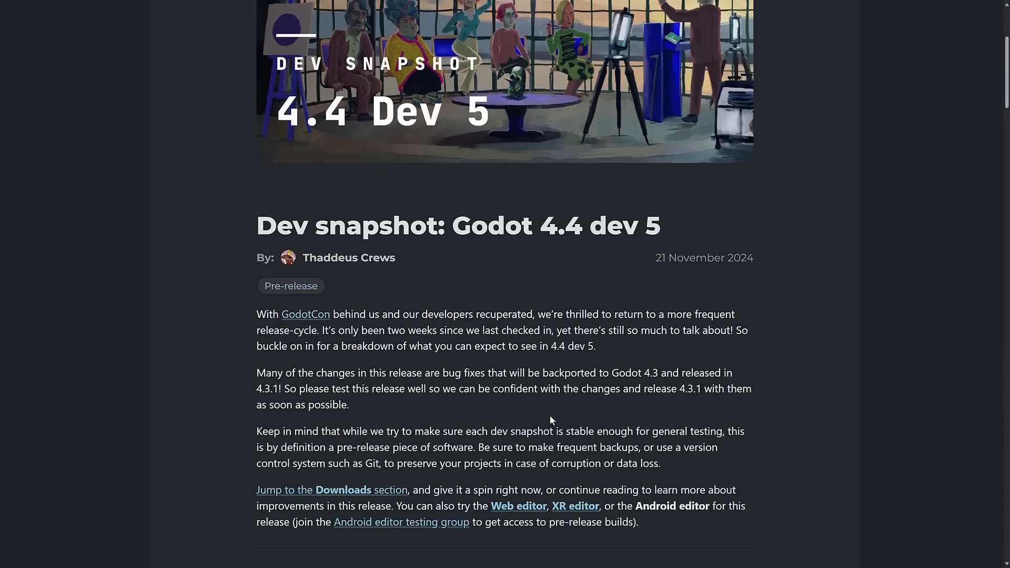
scroll(down, 3)
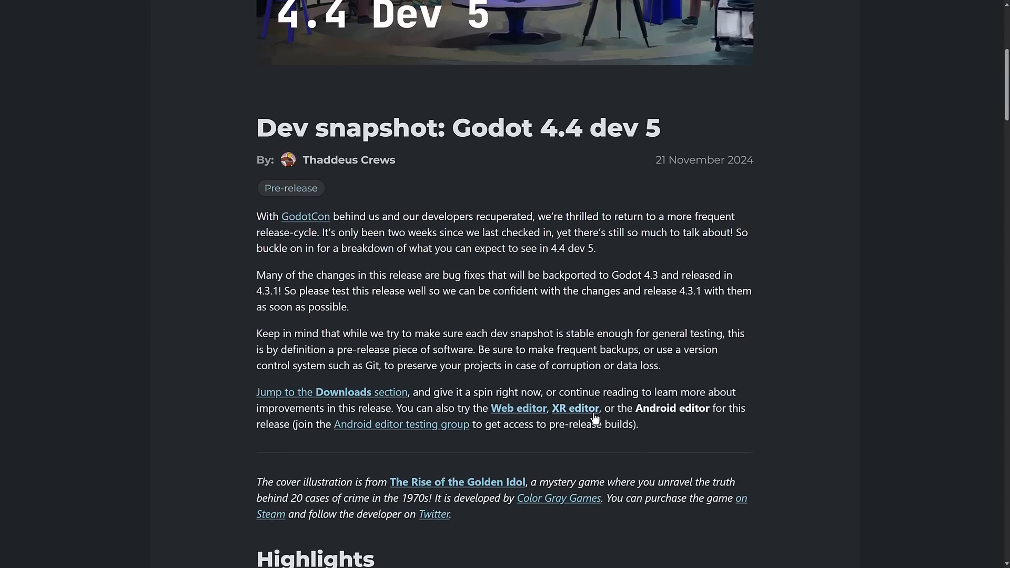
scroll(down, 3)
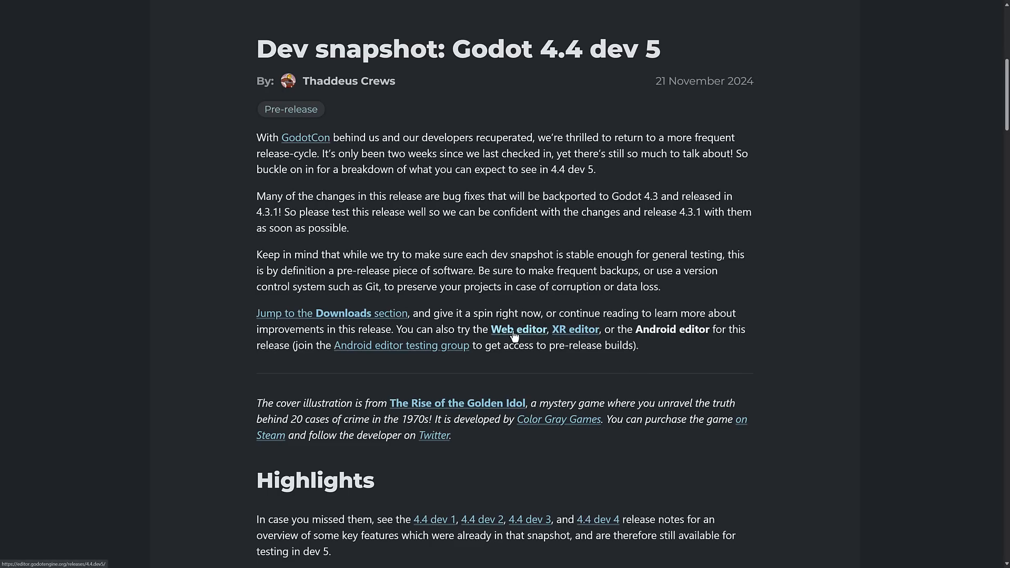
mouse_move(582, 329)
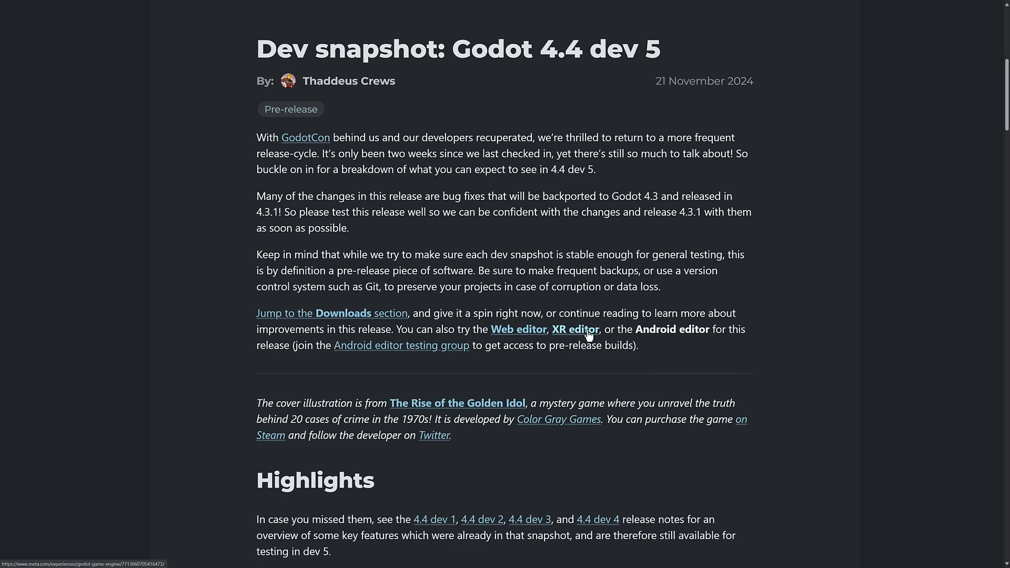
mouse_move(569, 337)
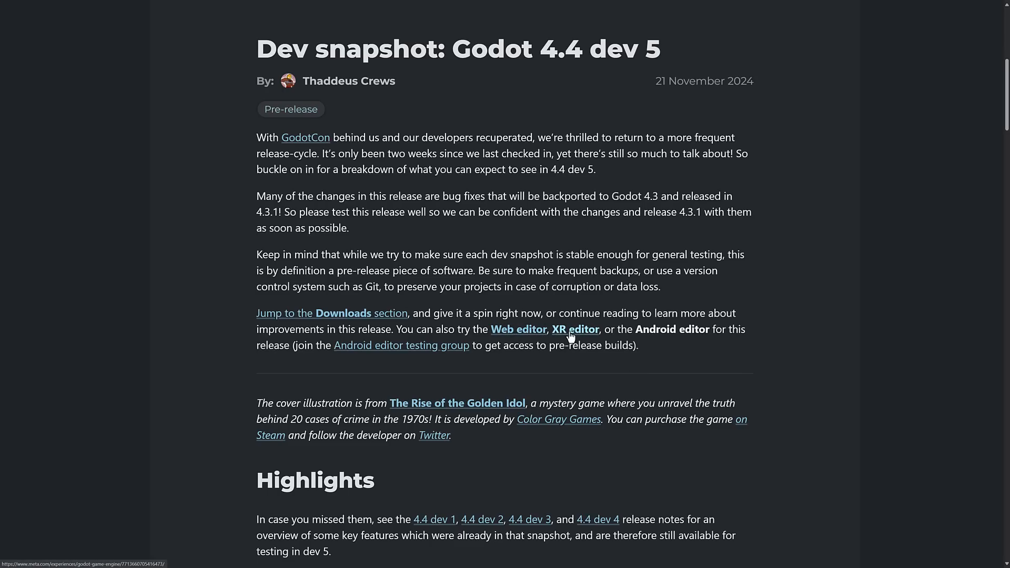
scroll(down, 3)
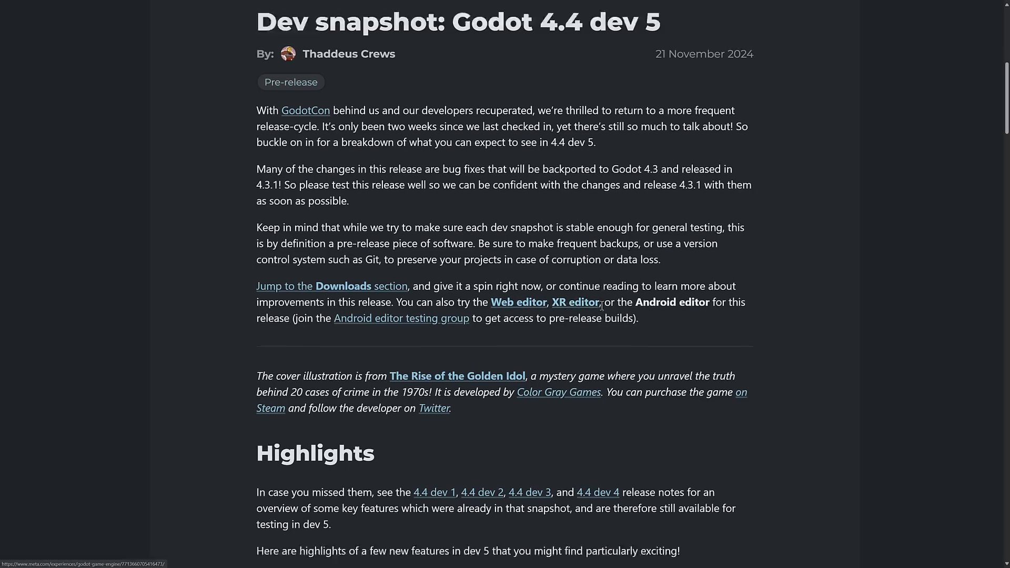
scroll(down, 3)
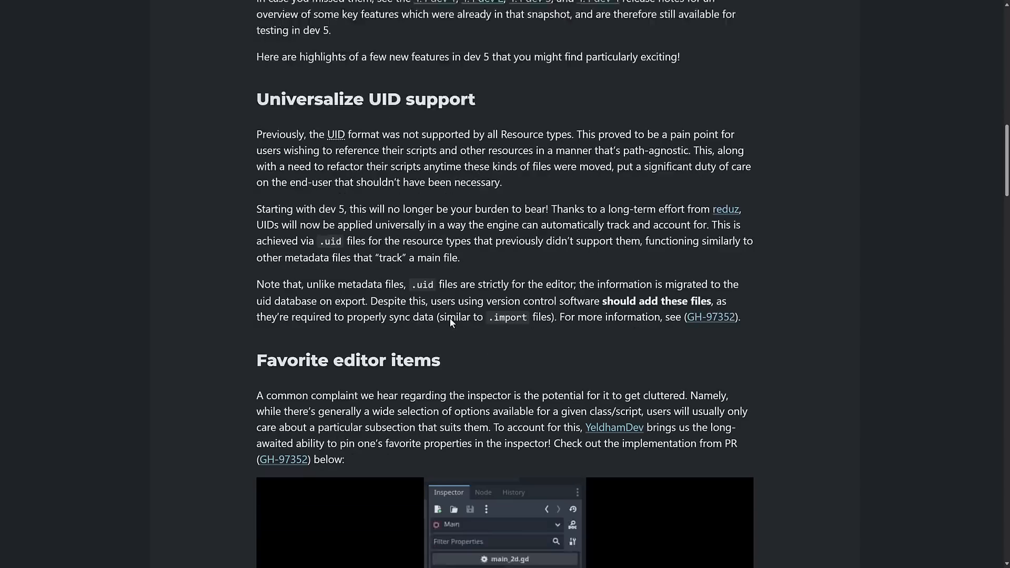
scroll(up, 3)
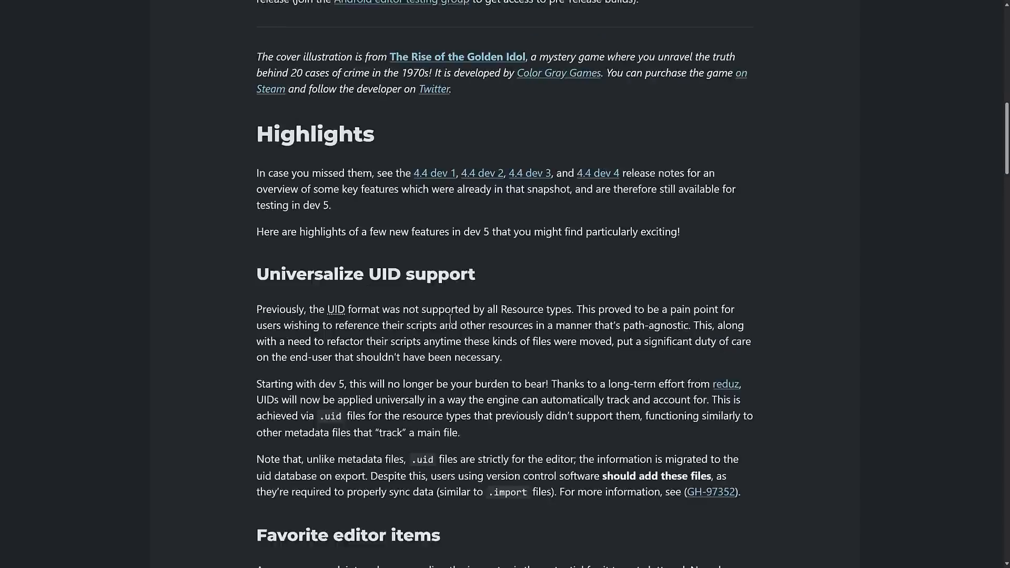
scroll(down, 3)
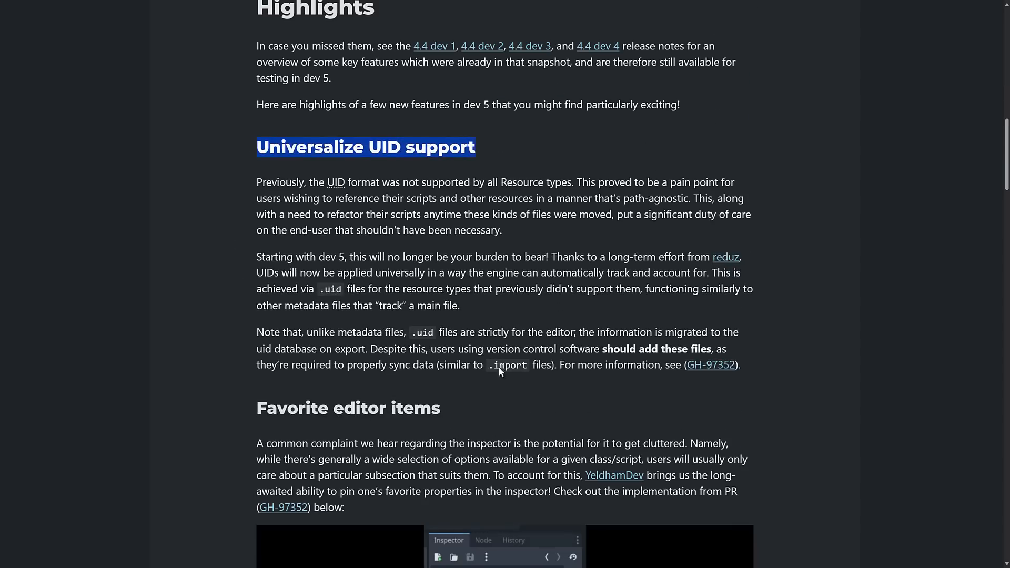
scroll(up, 3)
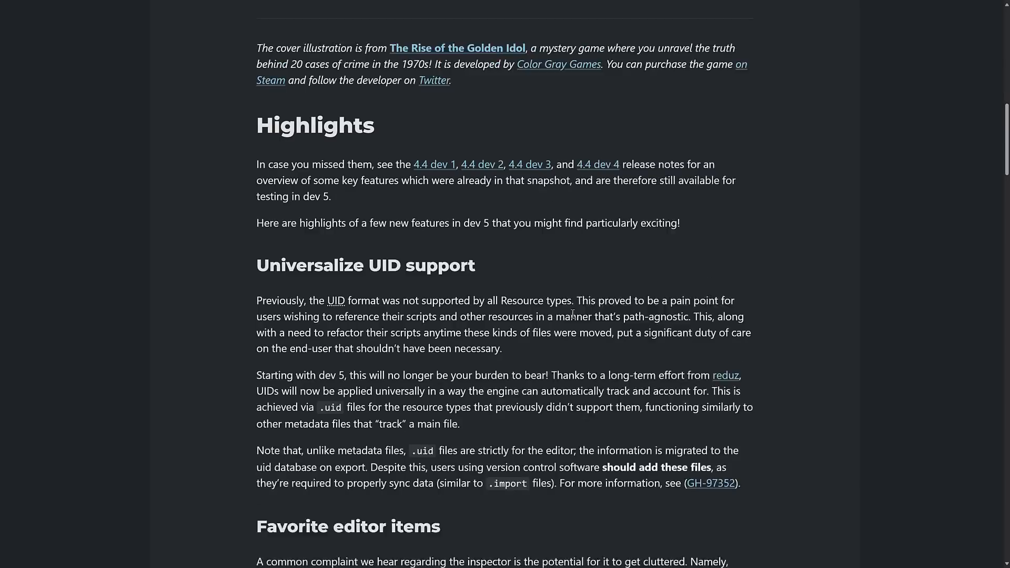
scroll(up, 3)
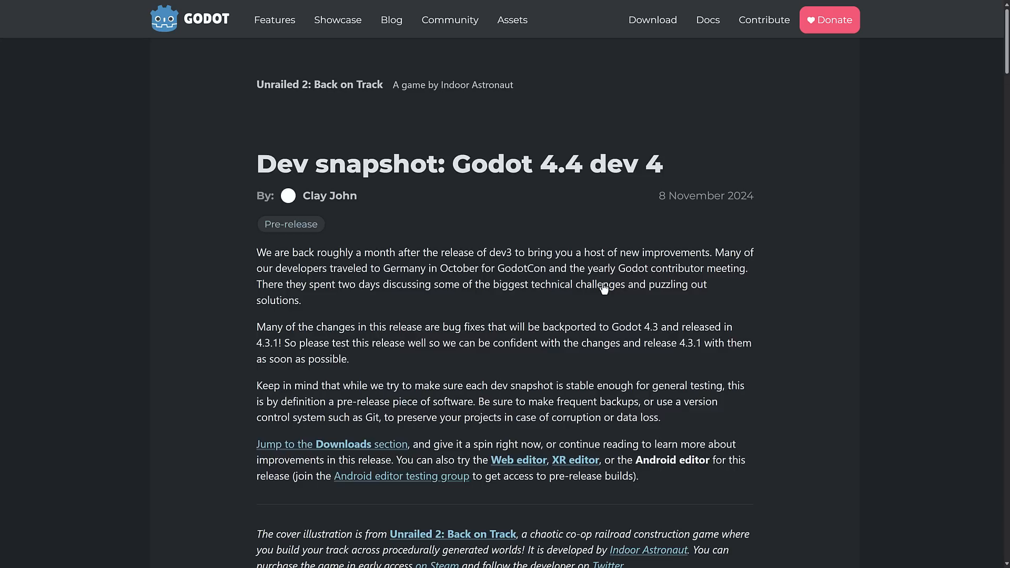
- Scroll through the dev 4 highlights from in-game editing past Ubershaders to the float-to-string decimal change
scroll(down, 3)
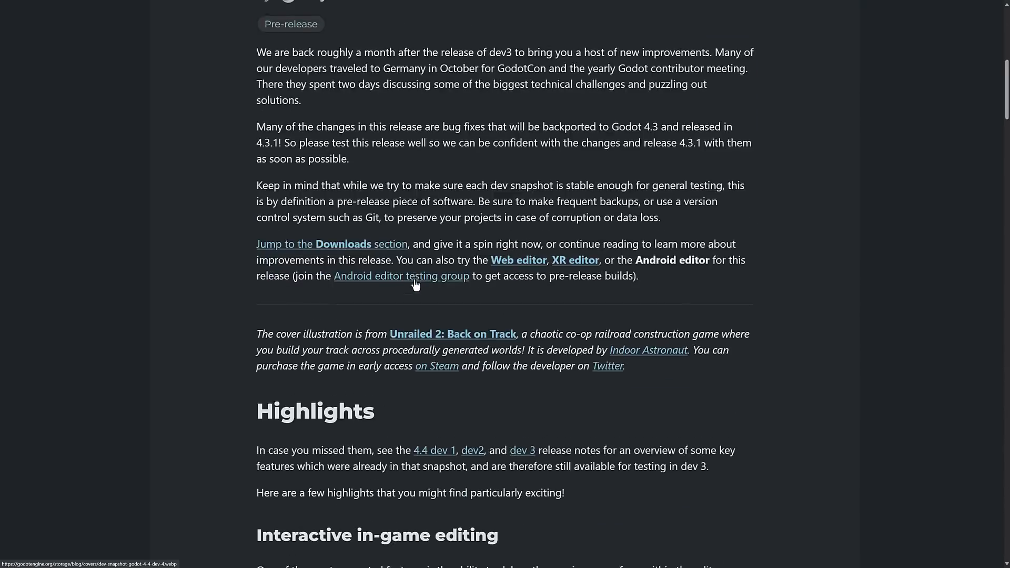
scroll(down, 3)
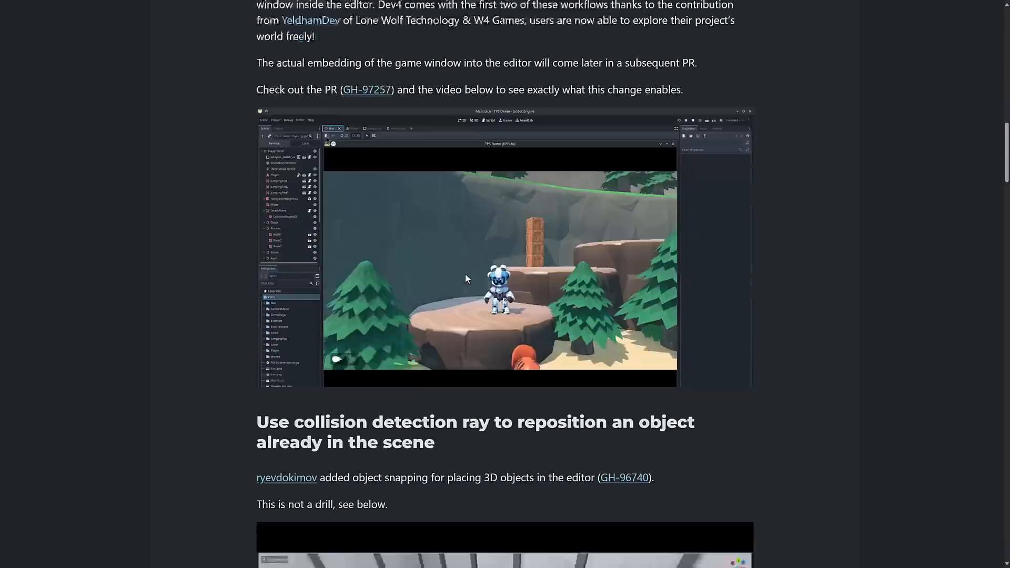
scroll(down, 3)
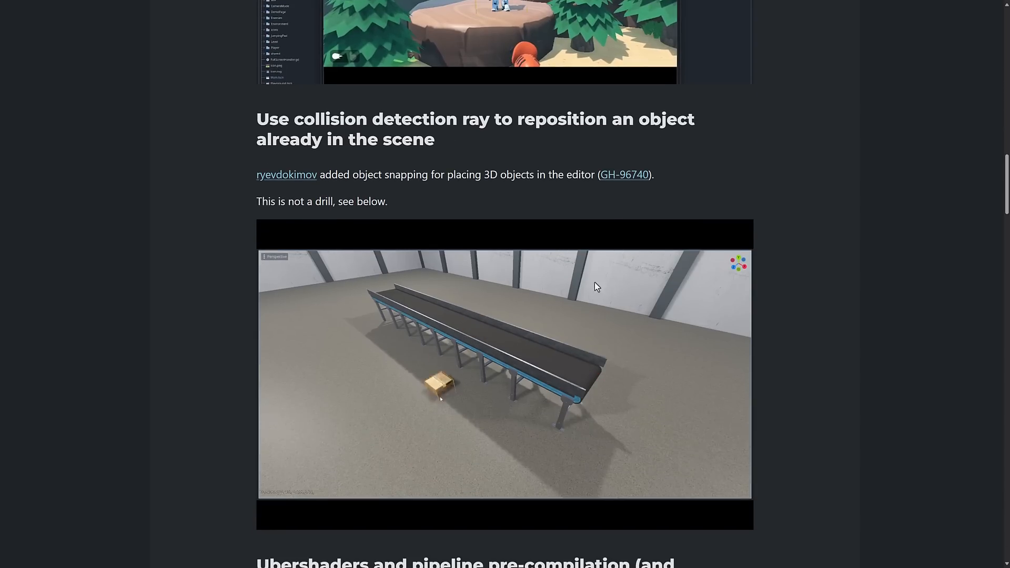
scroll(down, 3)
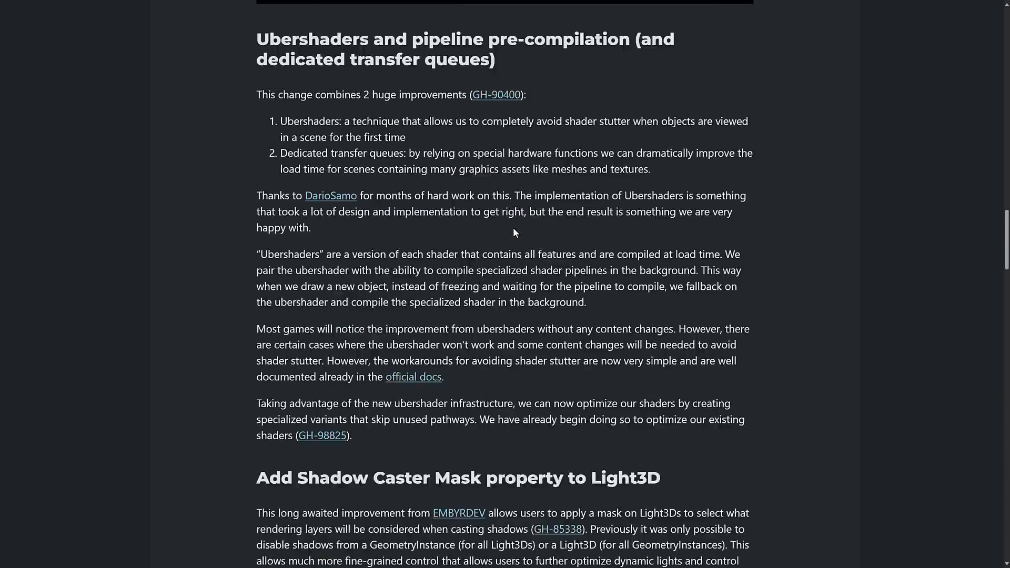
scroll(up, 3)
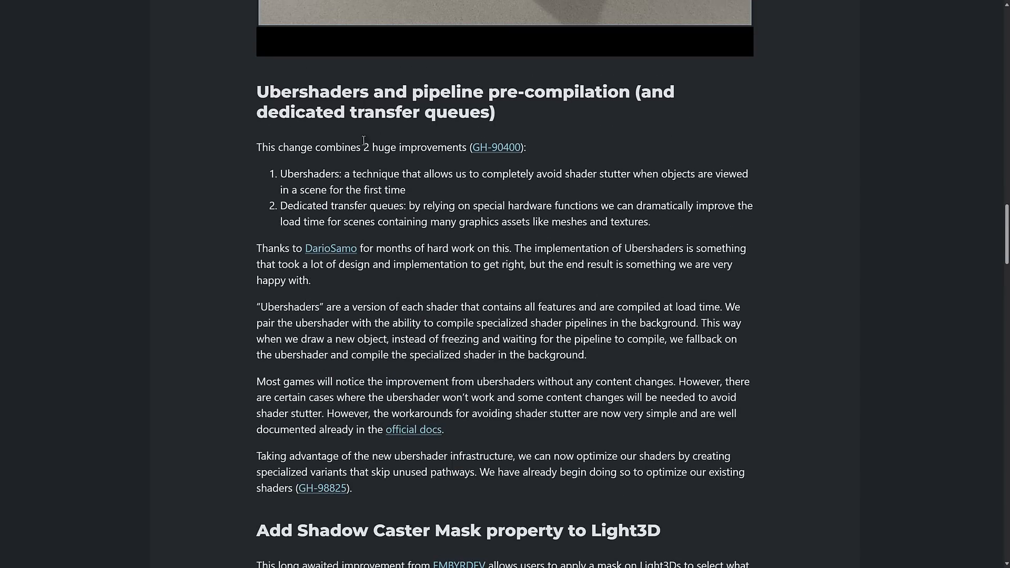
scroll(down, 3)
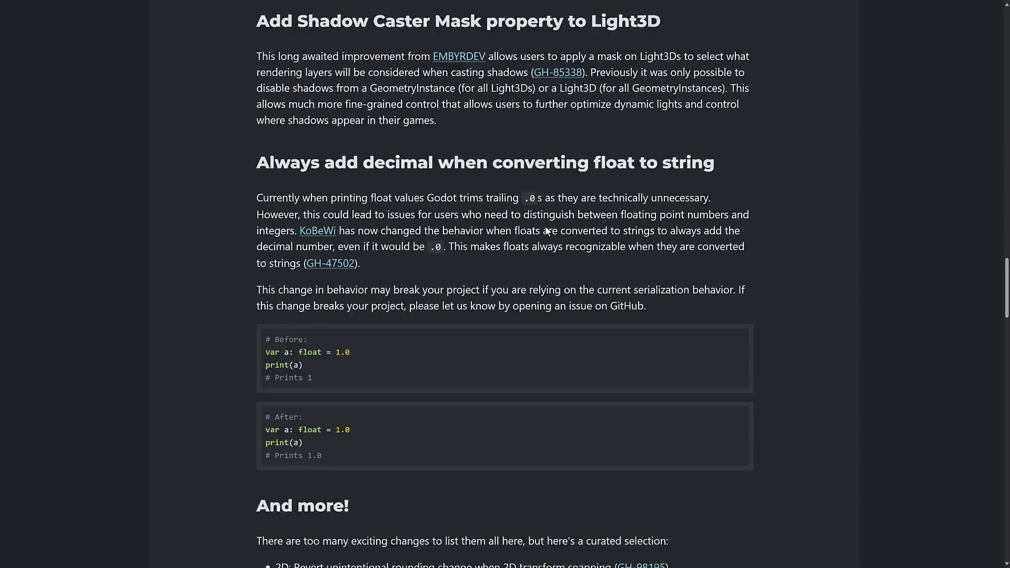
scroll(up, 3)
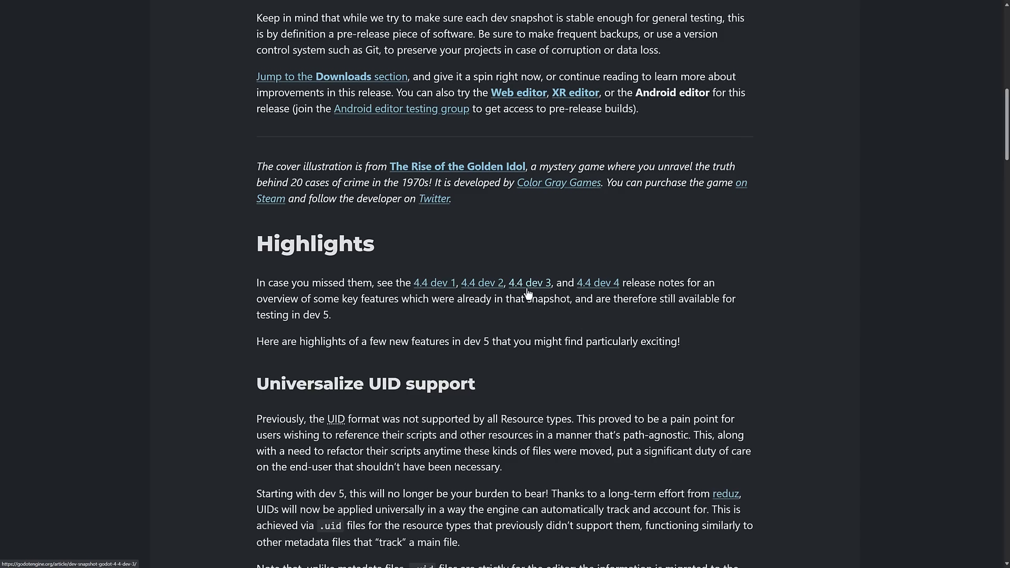
- Scroll back to the dev 5 Universalize UID support section and clear the text highlight
scroll(up, 3)
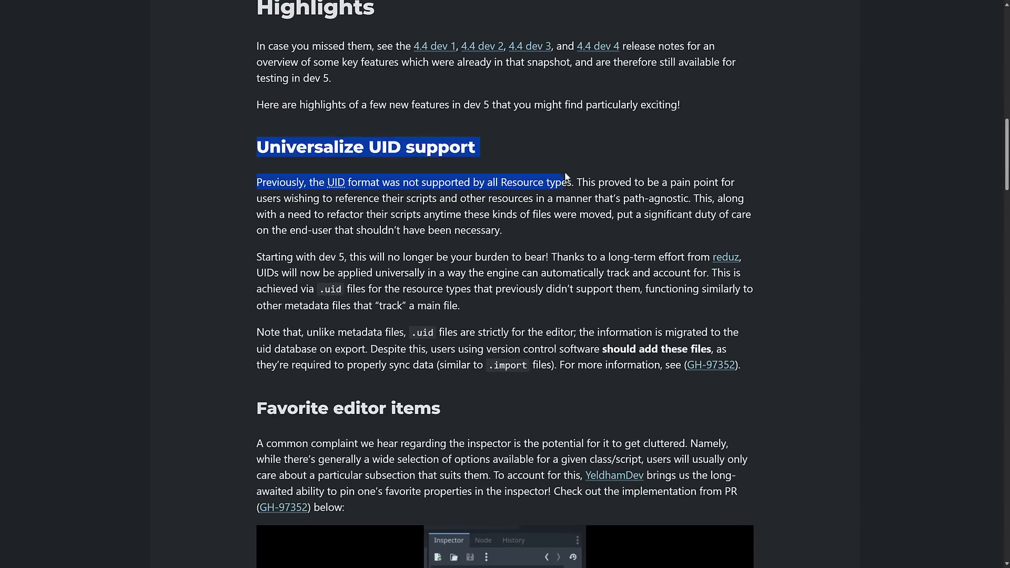
click(781, 377)
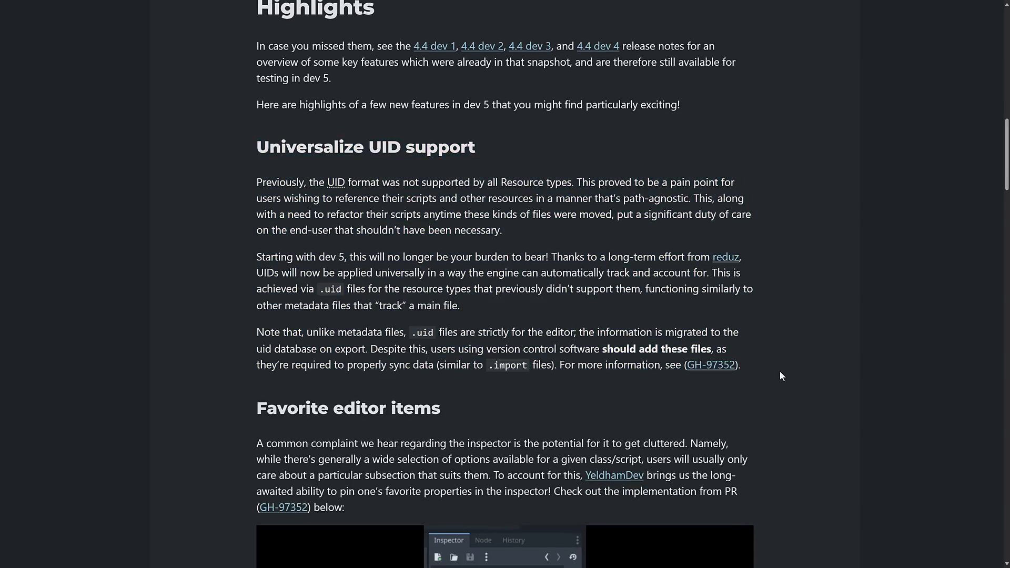